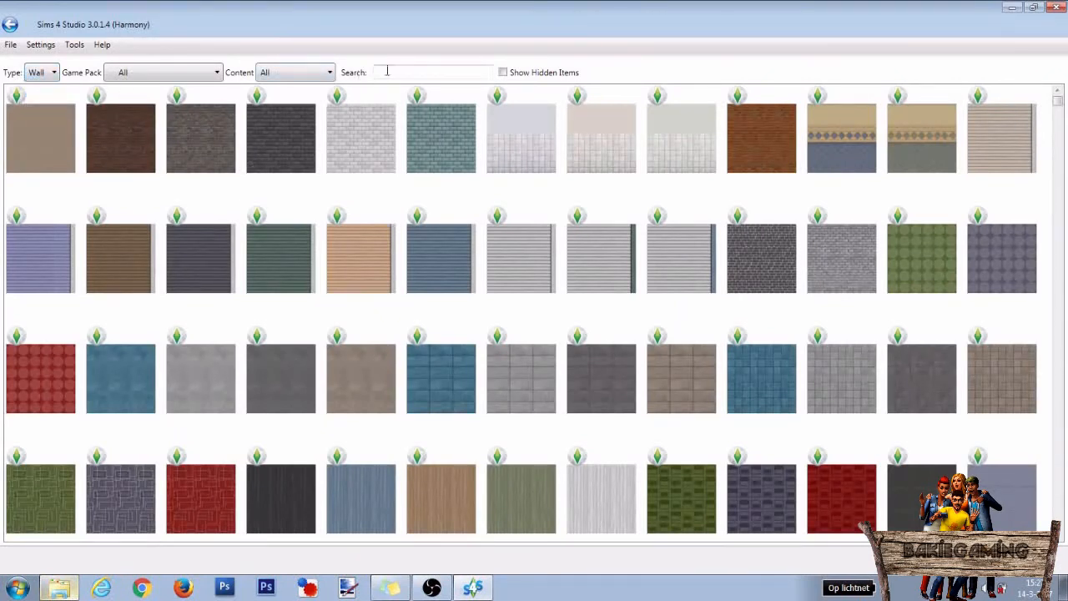
# Start a new wall package from the searched 3DA1 wall and save it in the tutorial folder
pyautogui.write('3DA1')
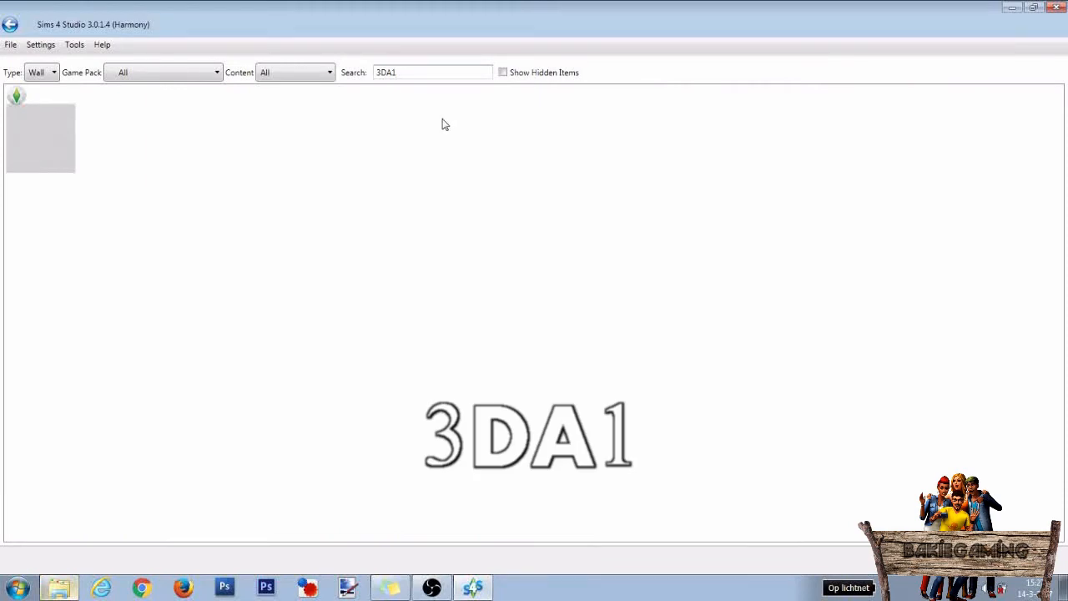
pyautogui.click(41, 142)
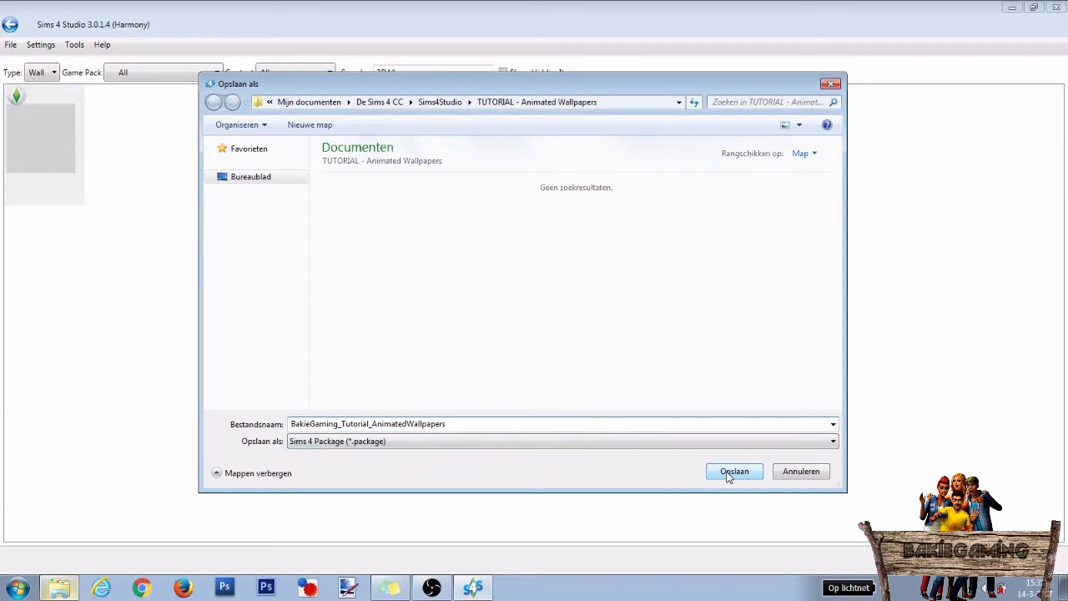
pyautogui.click(734, 471)
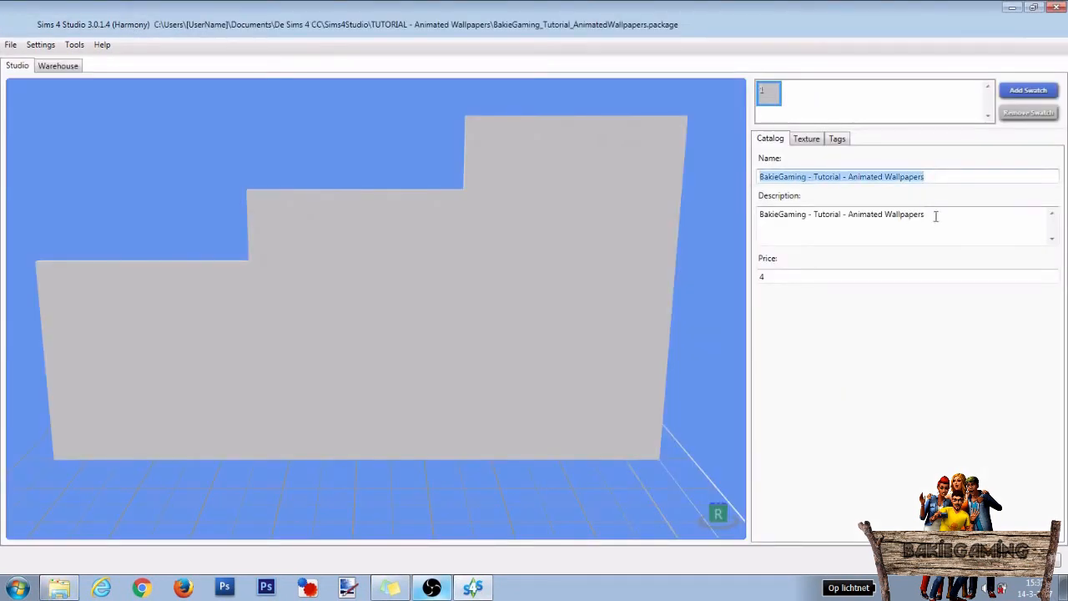
# Export all the wall's short, medium and tall textures into the TUTORIAL - Animated Wallpapers folder
pyautogui.click(868, 277)
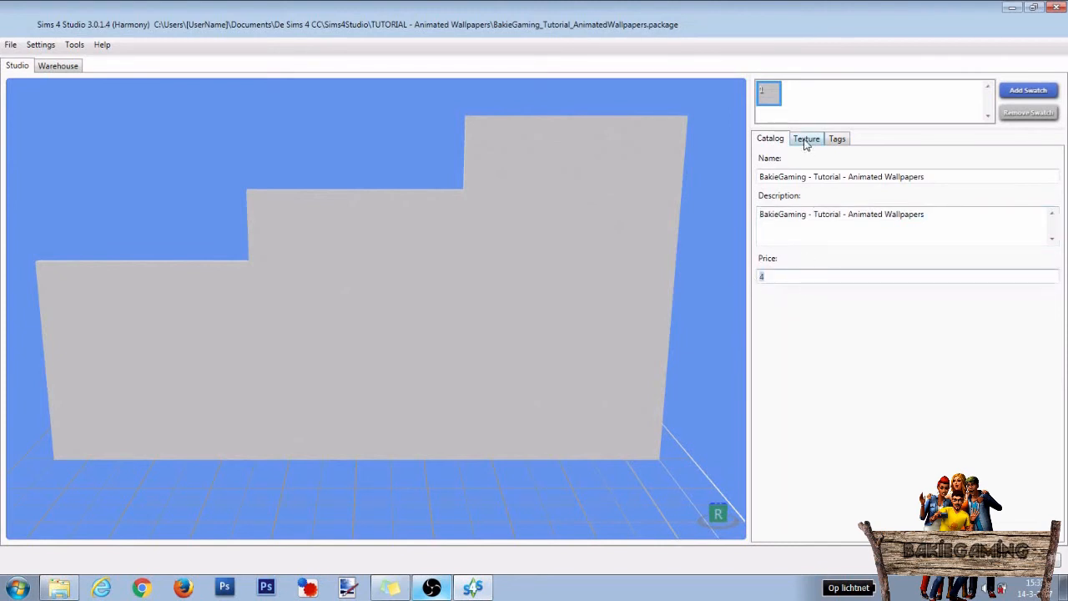
pyautogui.click(805, 136)
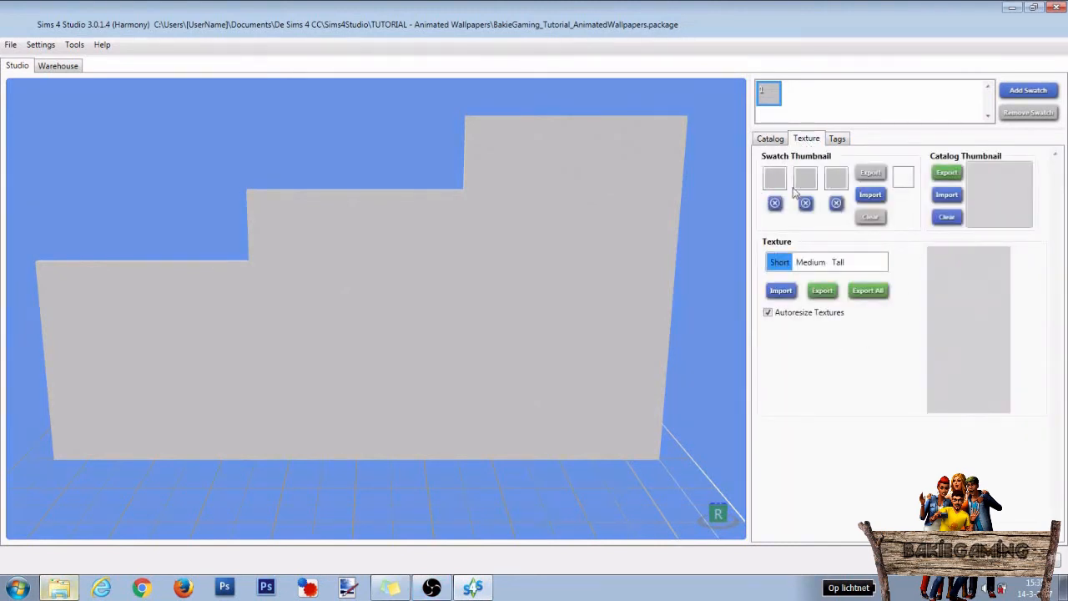
pyautogui.moveTo(868, 290)
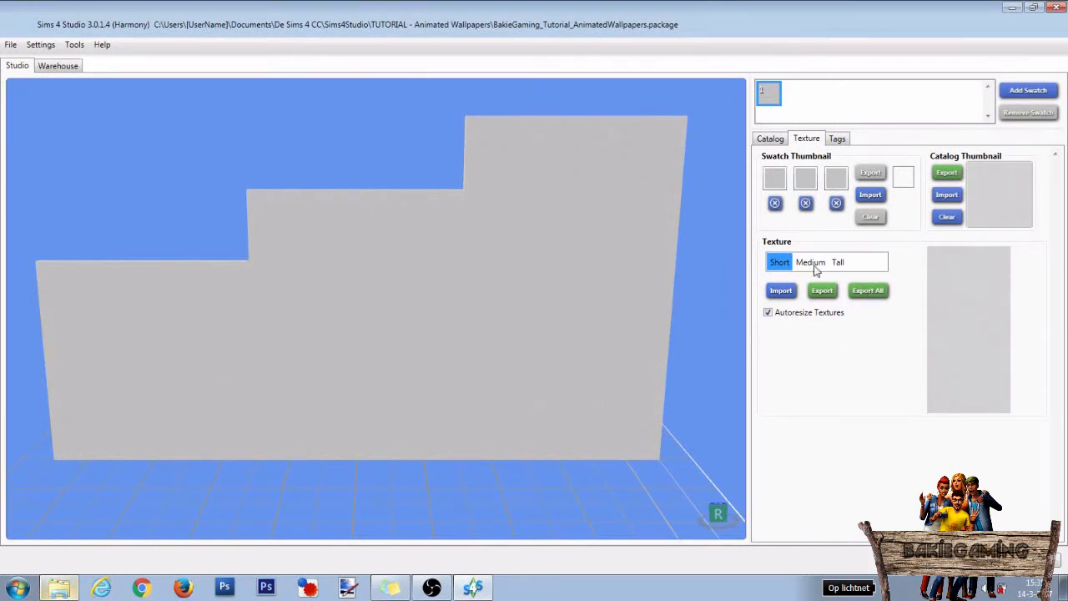
pyautogui.click(844, 262)
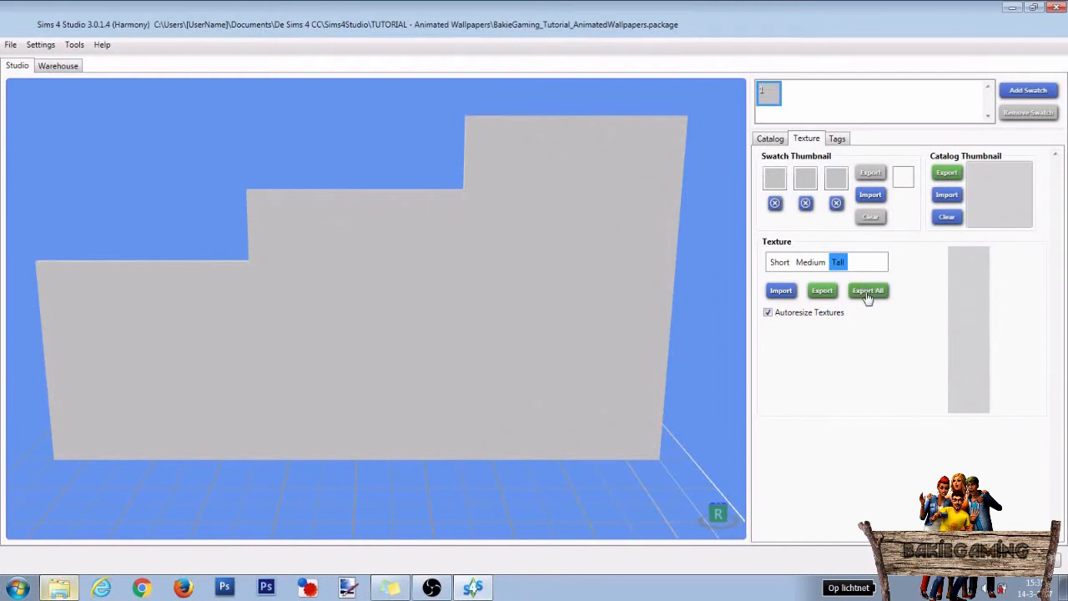
pyautogui.click(867, 290)
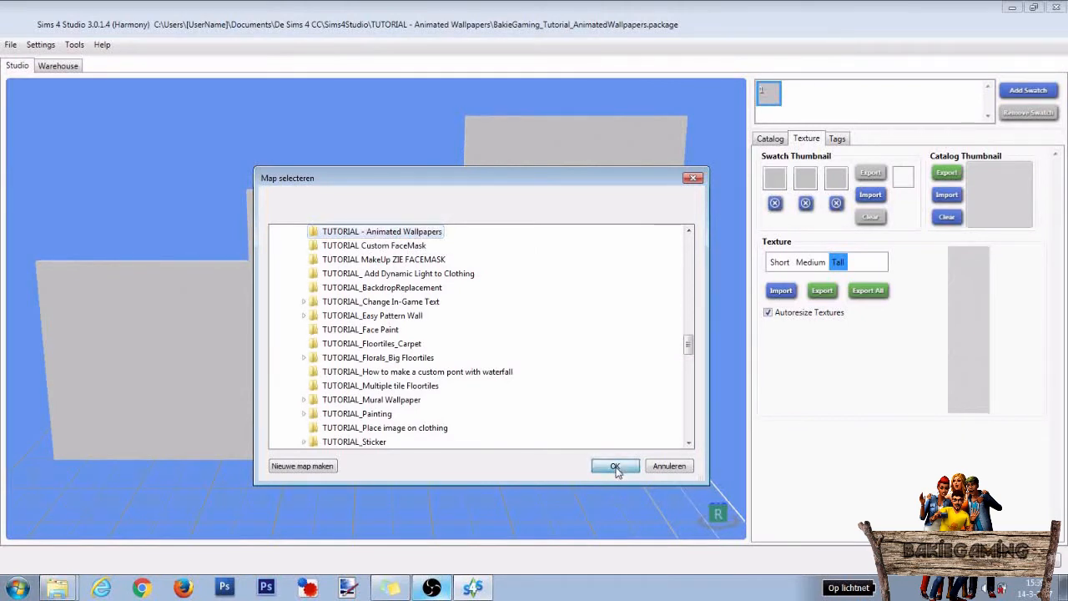
pyautogui.click(224, 588)
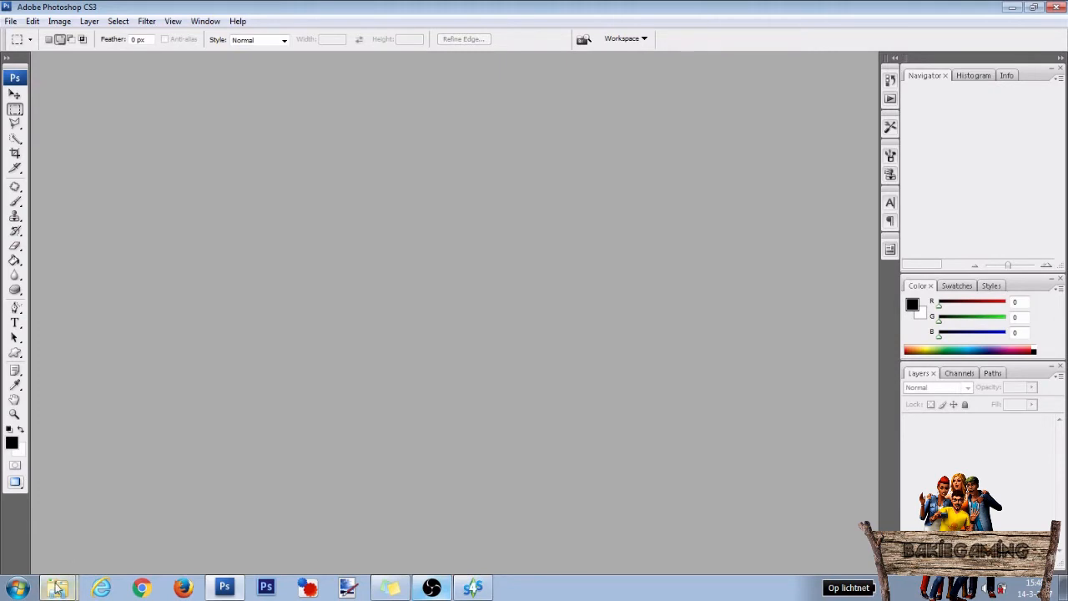
# Load the three exported DiffuseMap PNGs in Photoshop and fill them with plain white
pyautogui.click(57, 588)
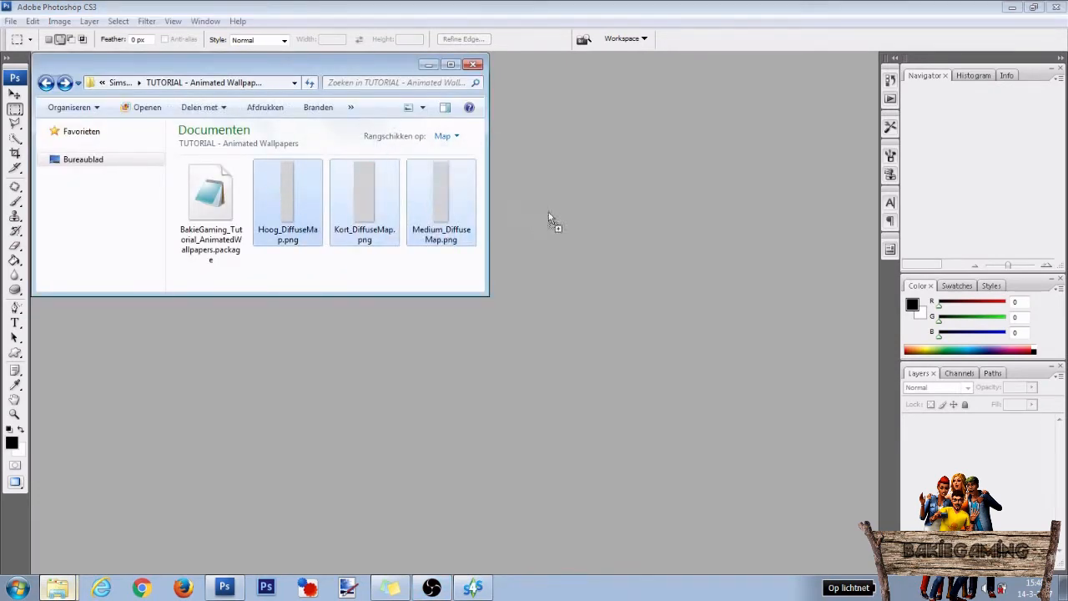
pyautogui.doubleClick(441, 187)
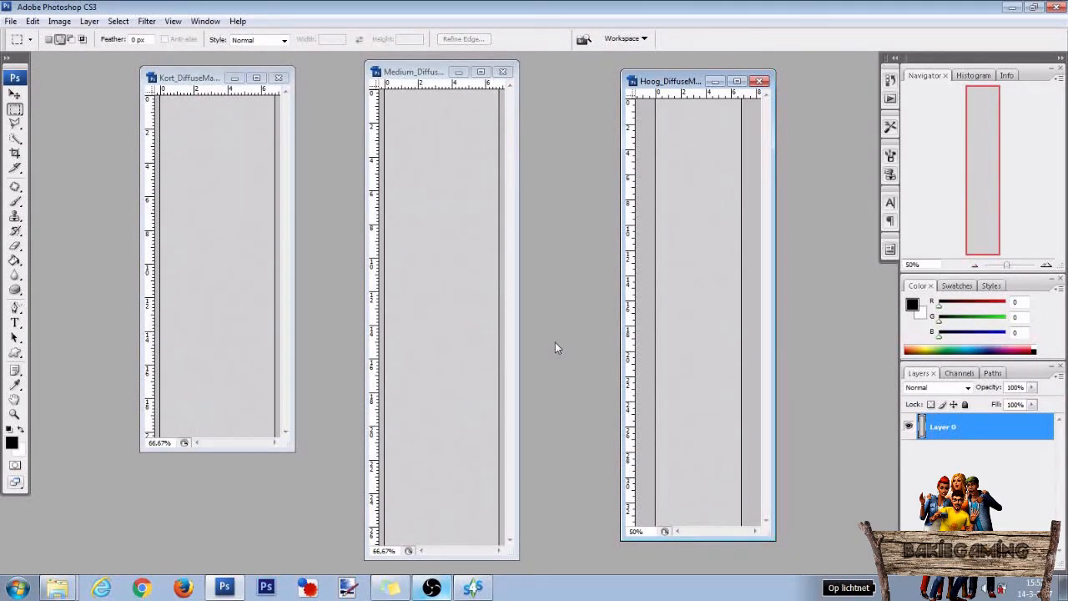
pyautogui.press('d')
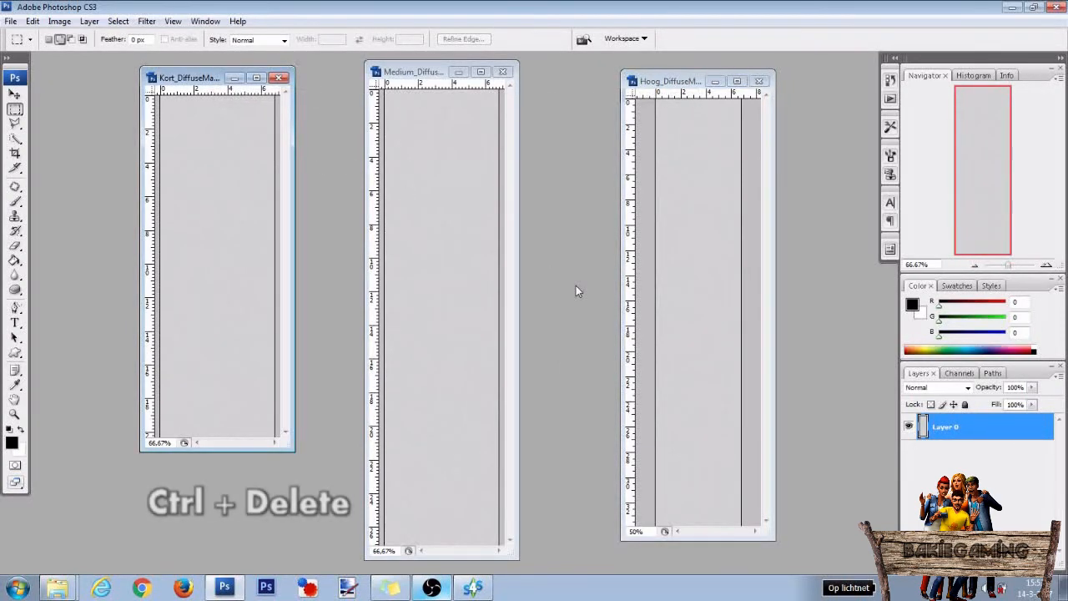
pyautogui.press('Ctrl+Delete')
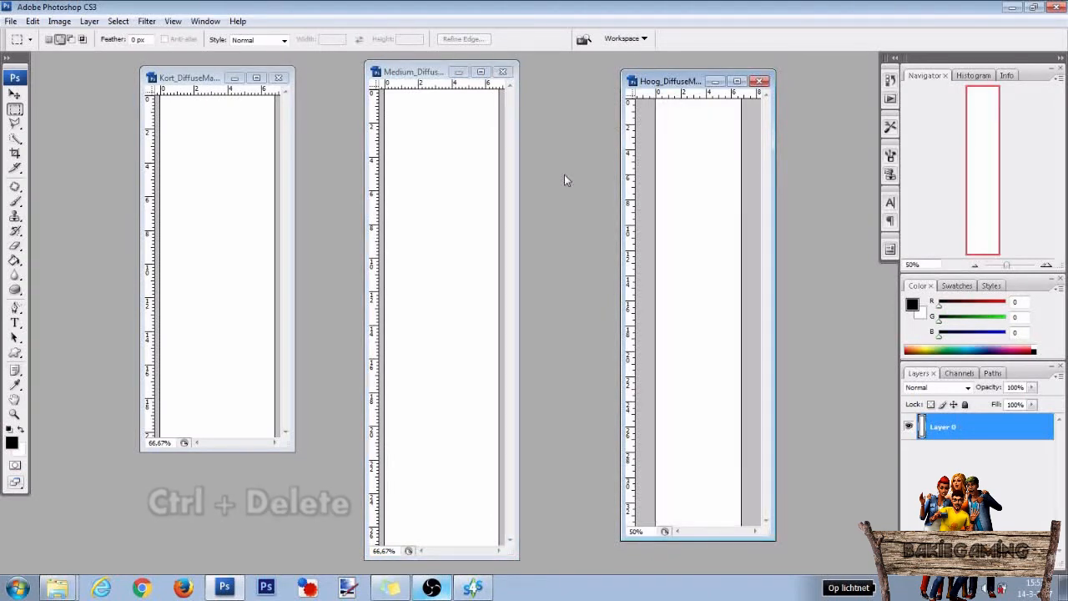
pyautogui.moveTo(196, 87)
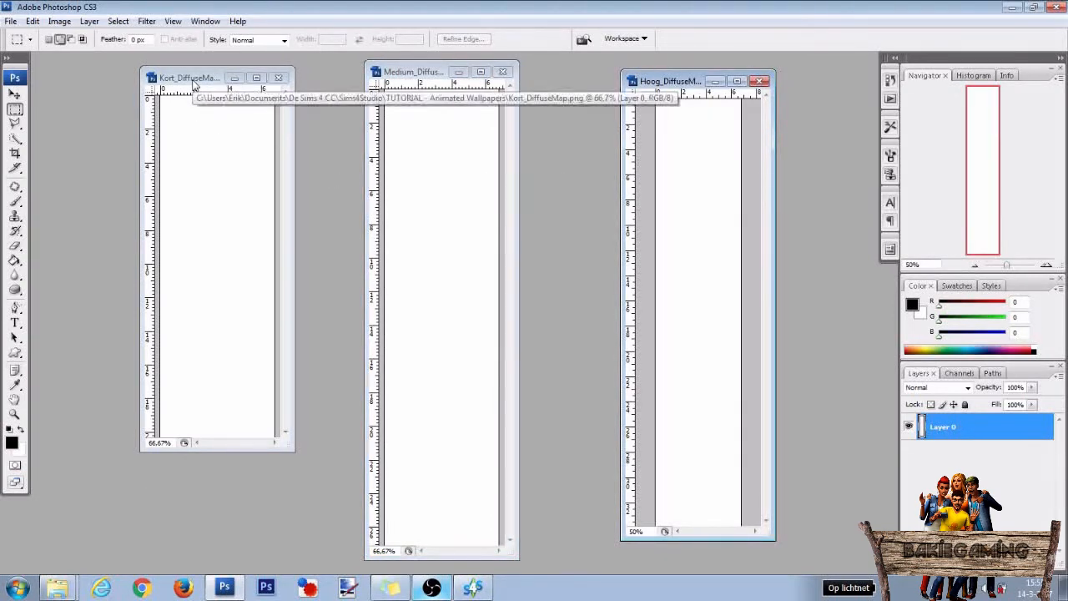
# Save the white-filled short texture and move on to the tall texture image
pyautogui.click(13, 20)
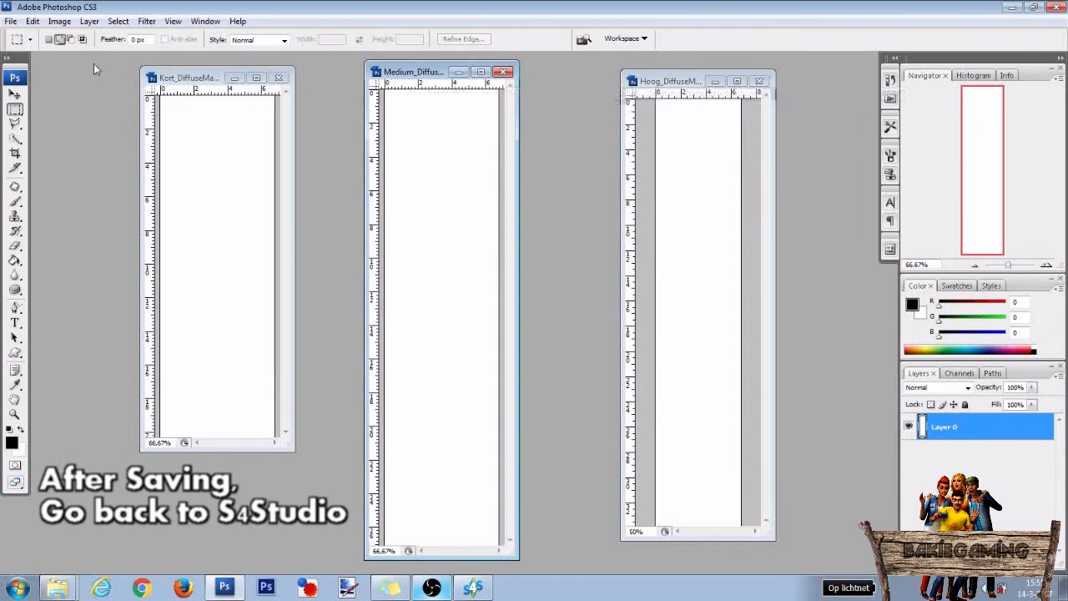
pyautogui.click(10, 20)
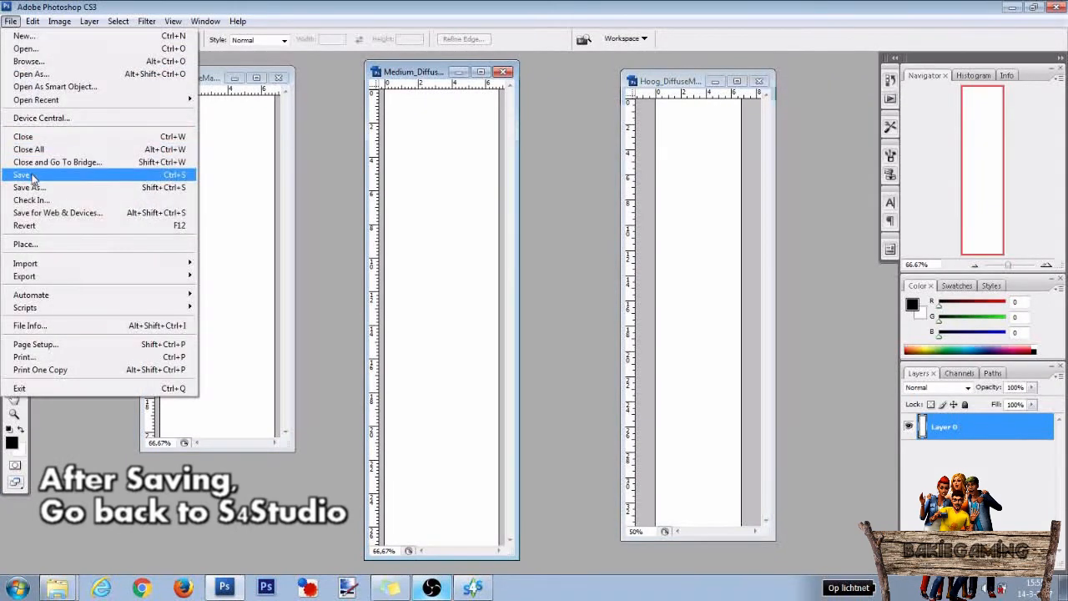
pyautogui.click(20, 175)
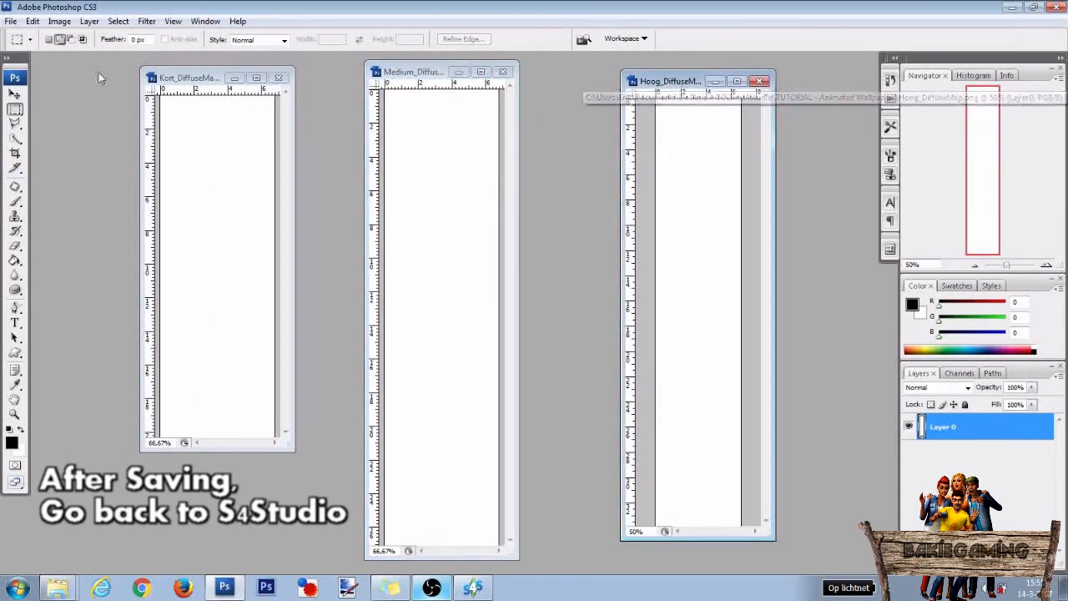
pyautogui.click(10, 20)
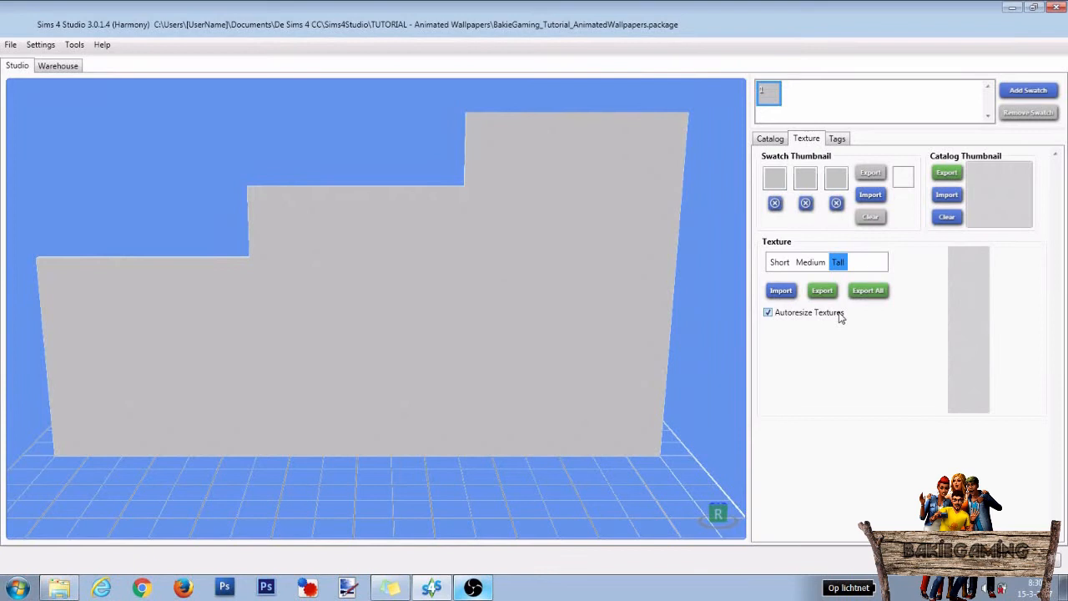
# Import Kort_DiffuseMap.png as the short wall texture and save the package
pyautogui.click(778, 262)
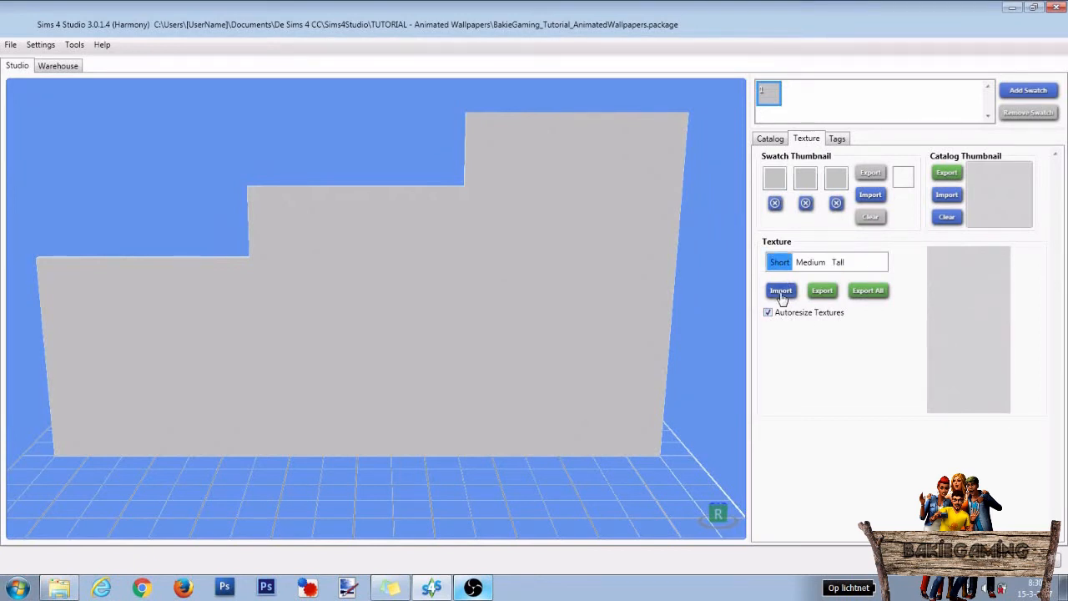
pyautogui.click(781, 291)
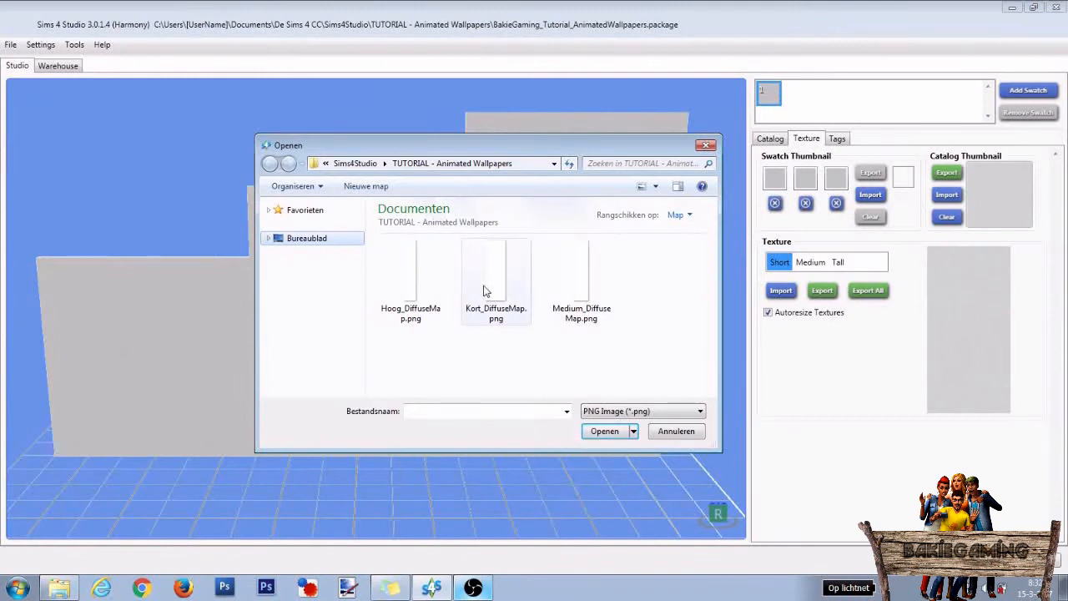
pyautogui.click(496, 275)
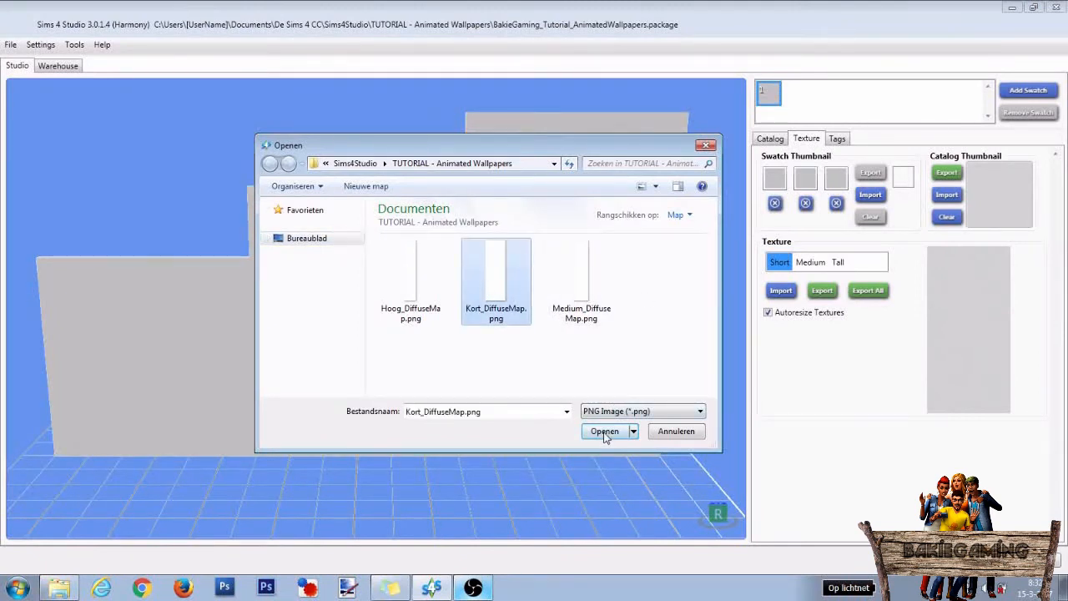
pyautogui.click(602, 430)
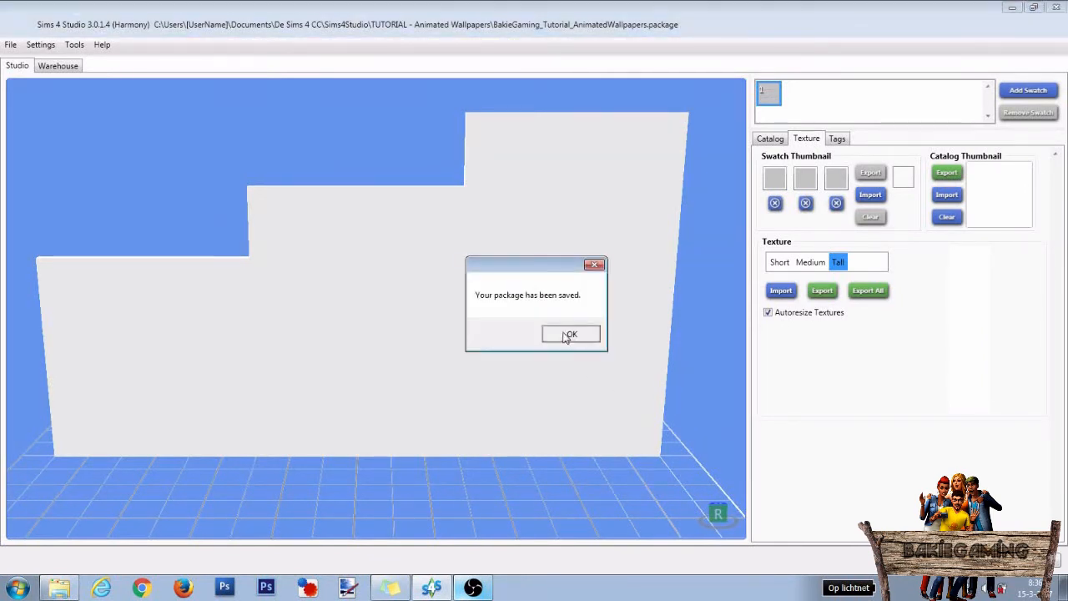
pyautogui.click(570, 334)
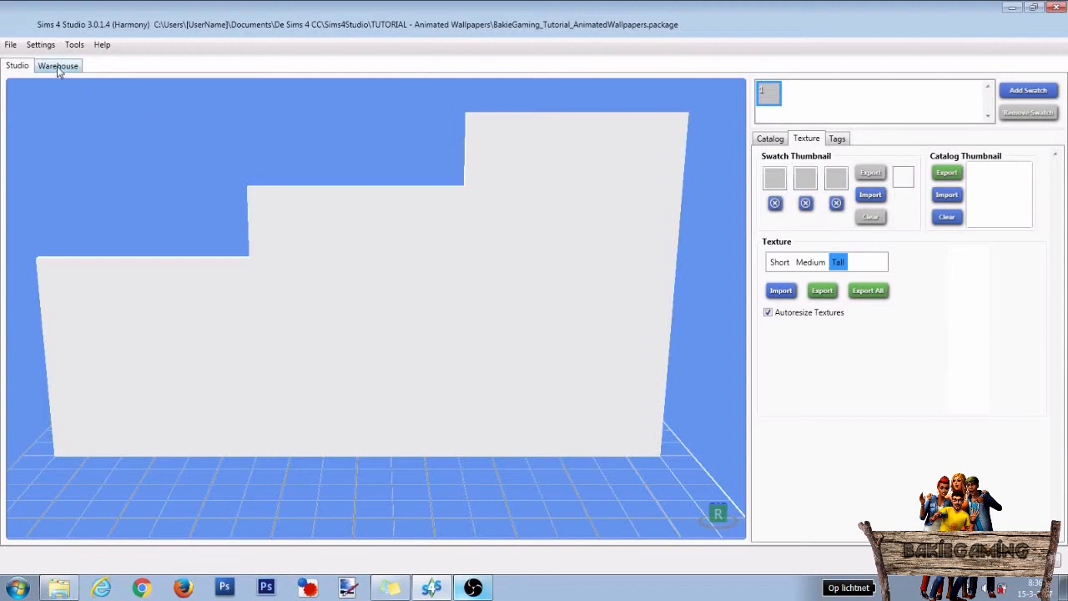
# Set the first and second material definitions' shader to PreviewAmbientLightWallsAndFloors
pyautogui.click(59, 65)
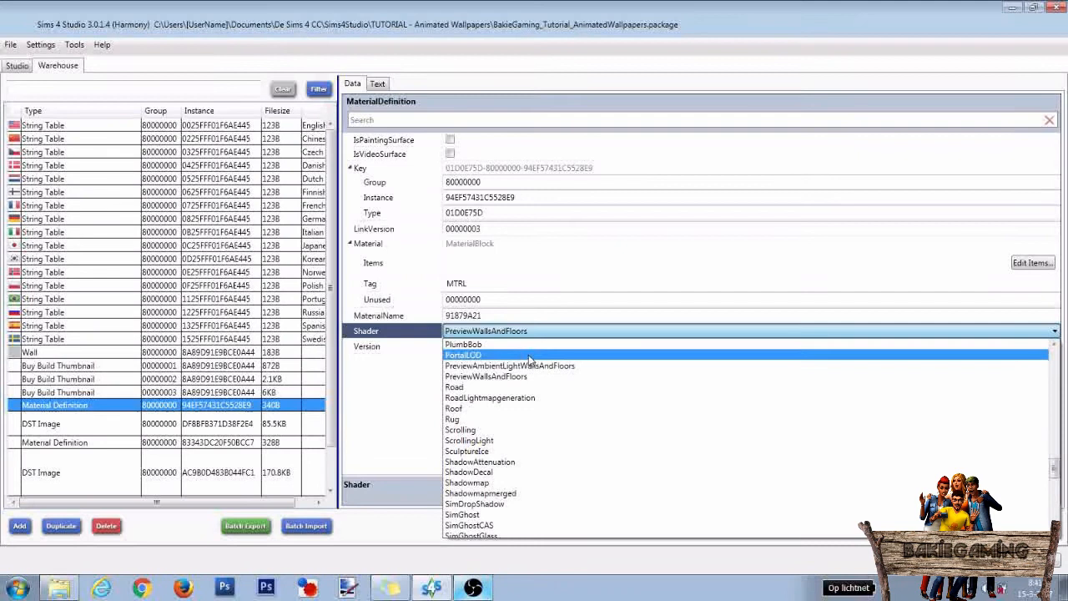
pyautogui.moveTo(548, 371)
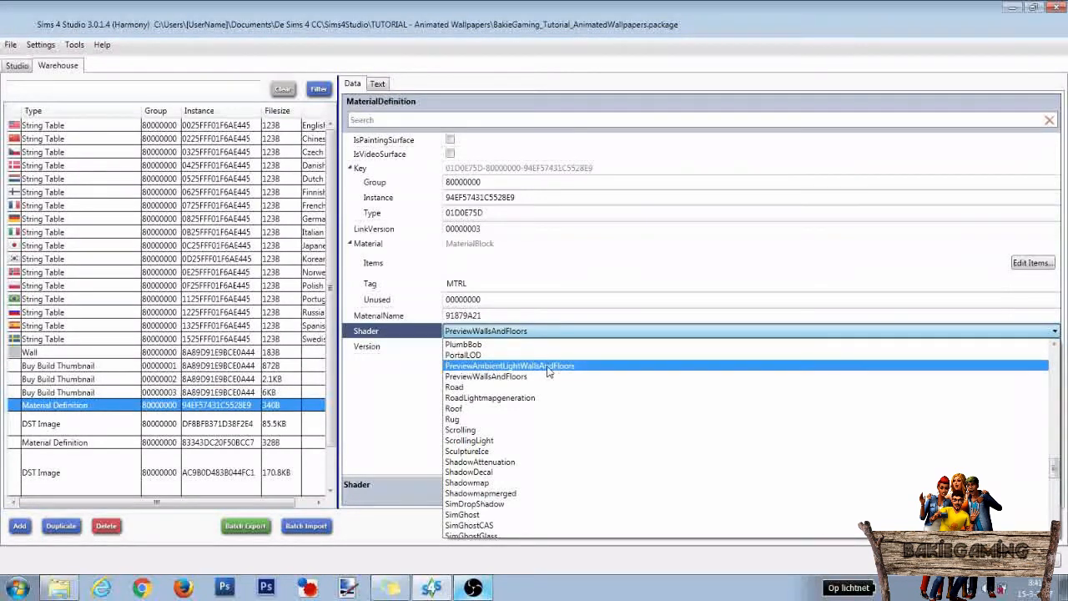
pyautogui.click(511, 364)
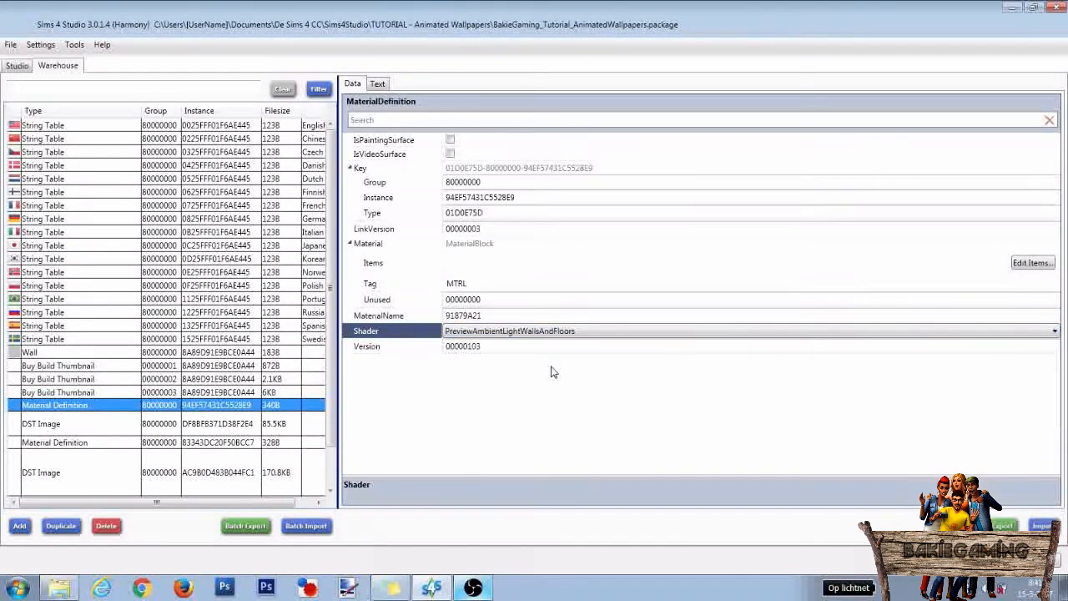
pyautogui.moveTo(541, 370)
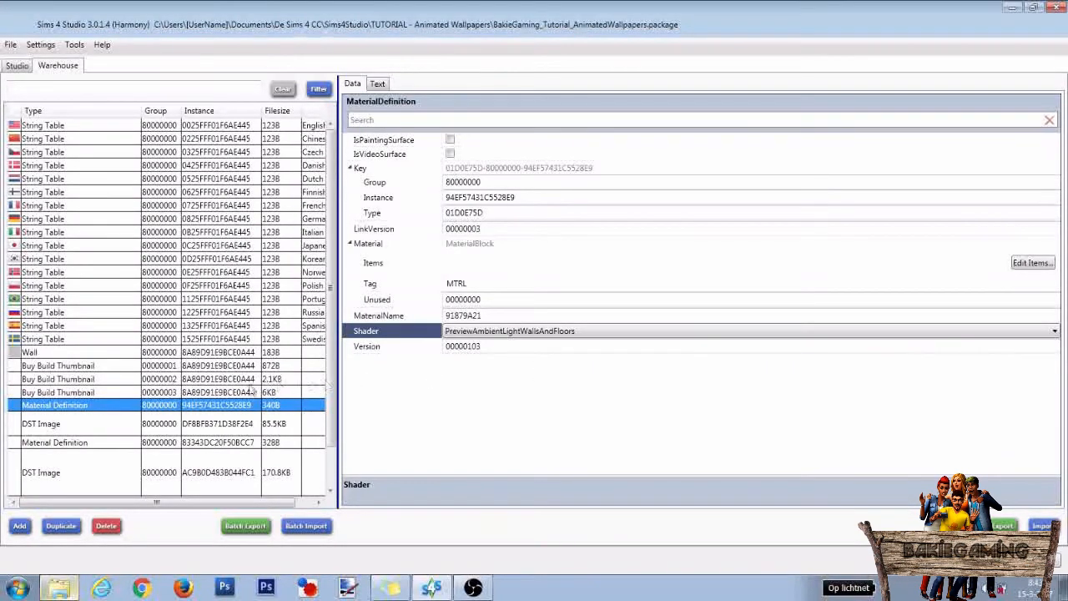
pyautogui.click(53, 443)
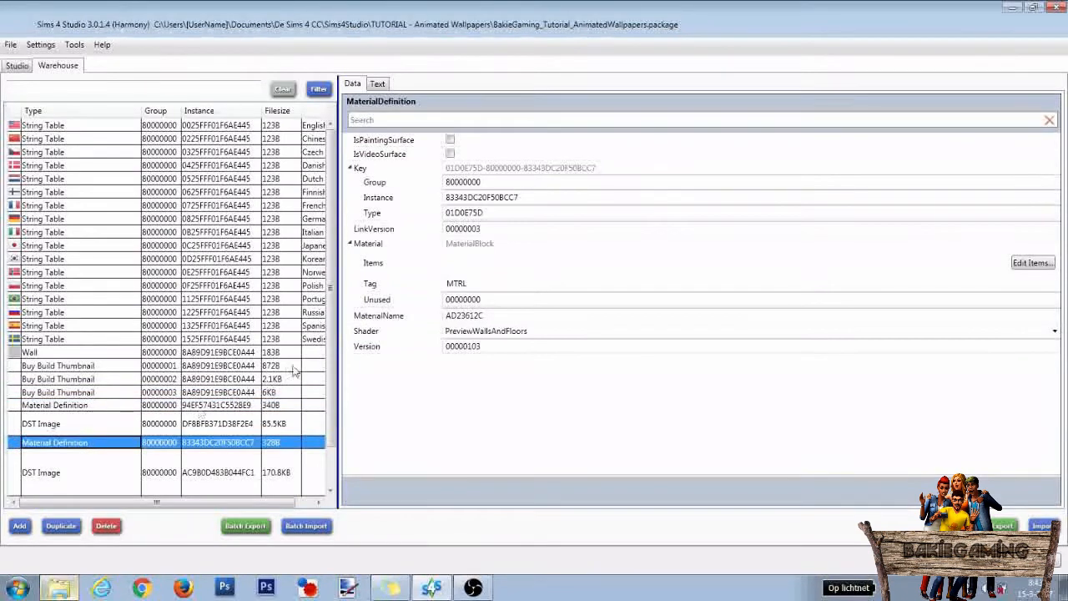
pyautogui.click(1052, 331)
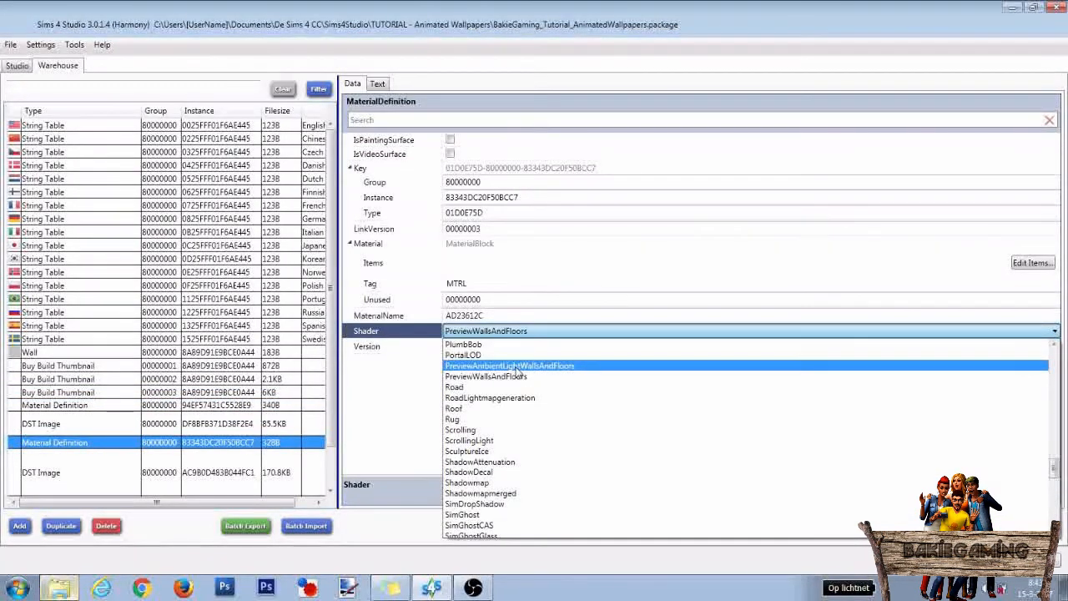
pyautogui.click(510, 366)
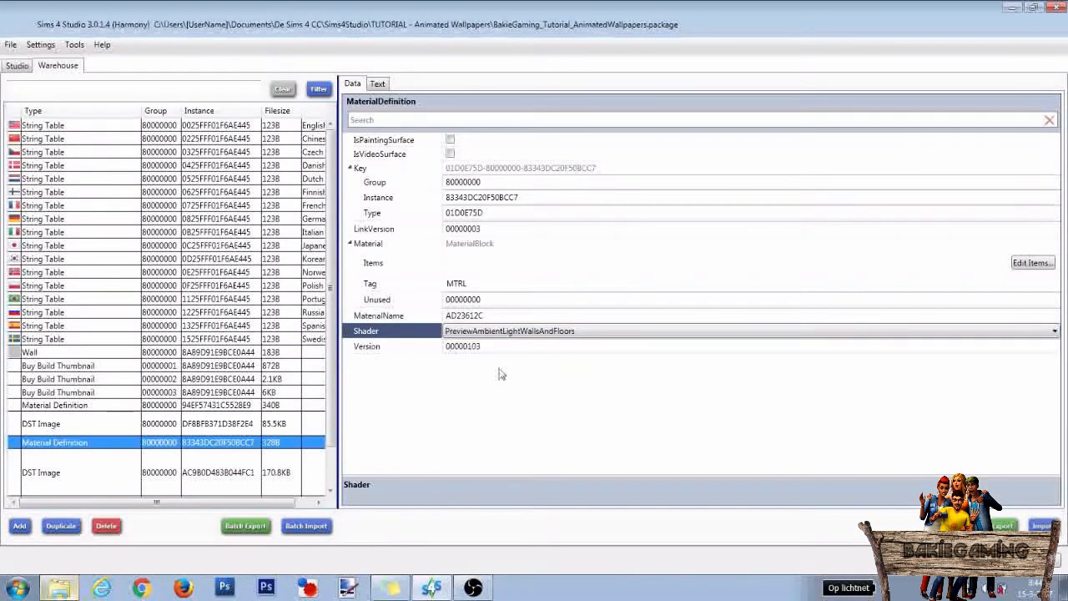
# Set the third material definition's shader to PreviewAmbientLightWallsAndFloors as well
pyautogui.scroll(-3)
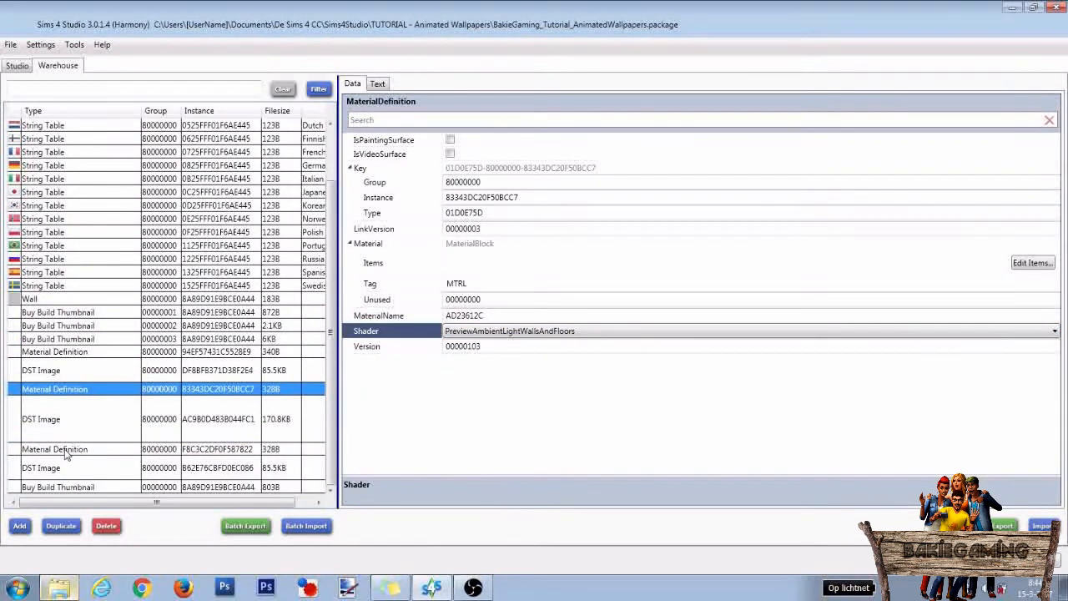
pyautogui.click(53, 449)
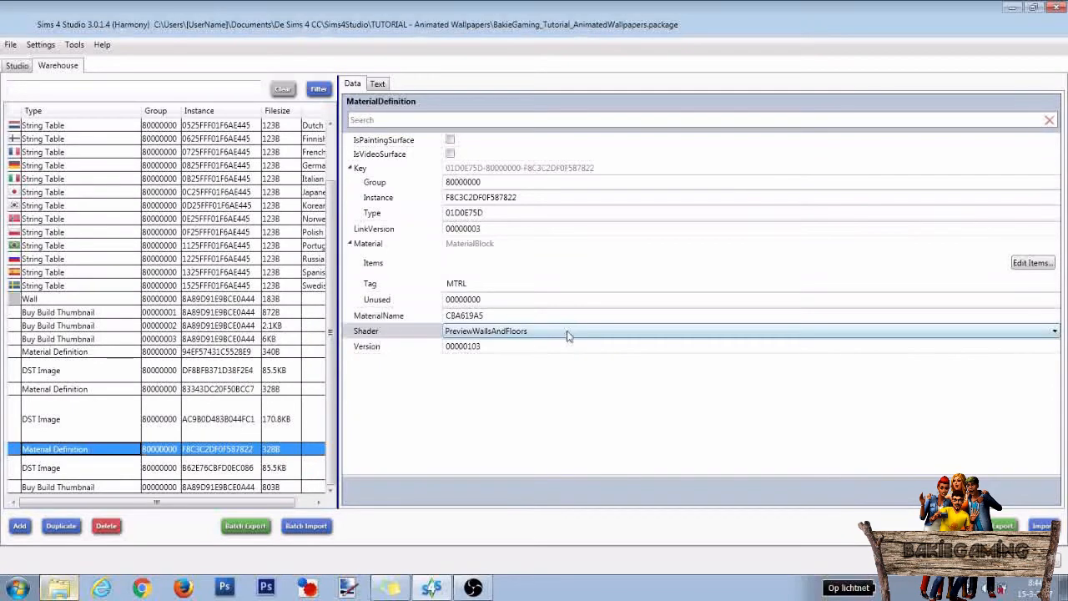
pyautogui.click(1051, 330)
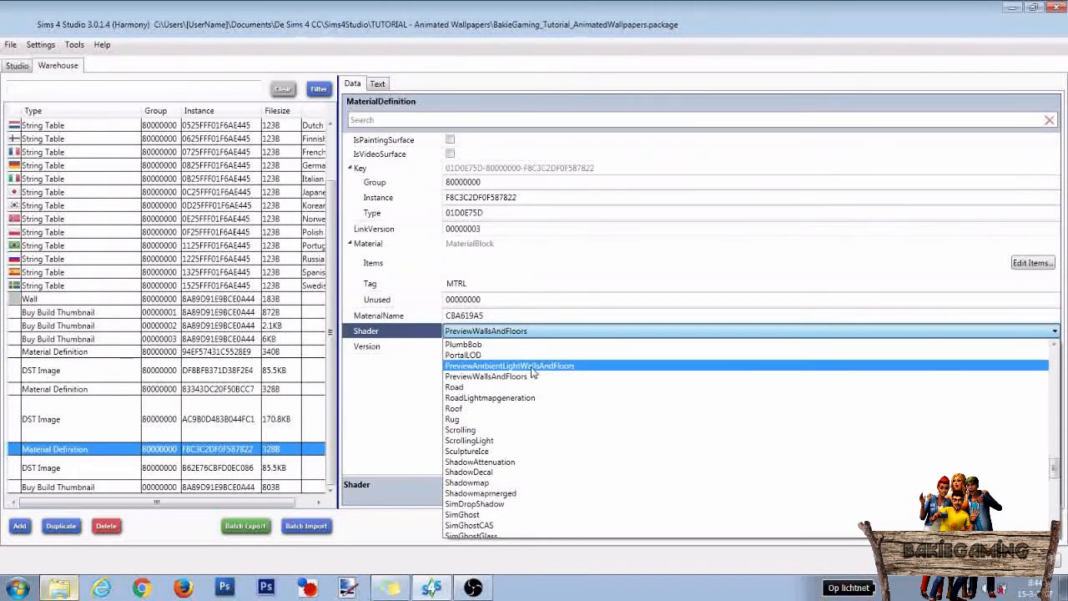
pyautogui.click(511, 364)
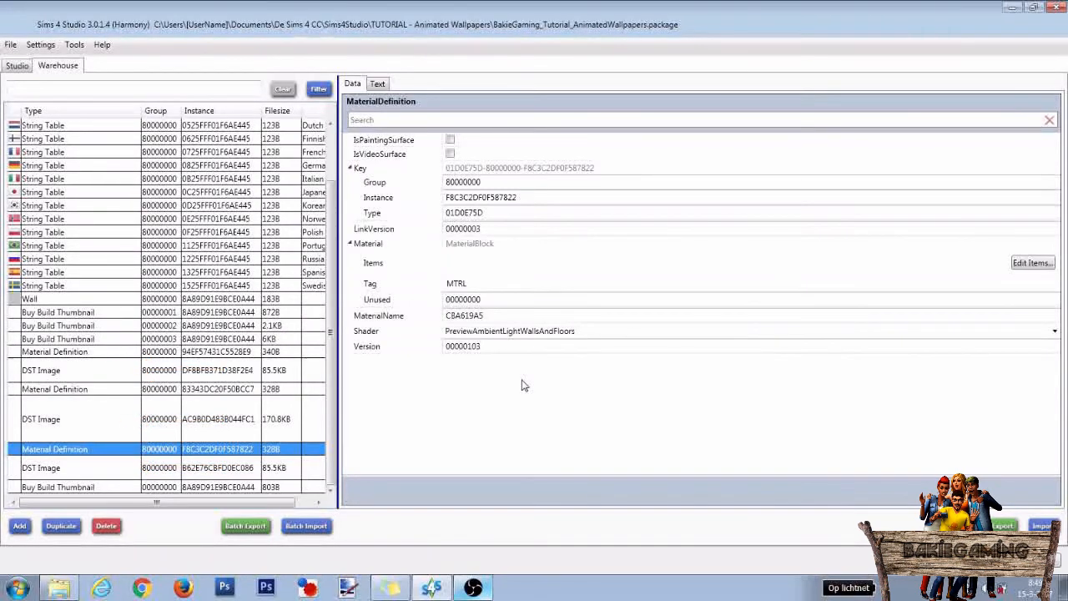
pyautogui.click(42, 370)
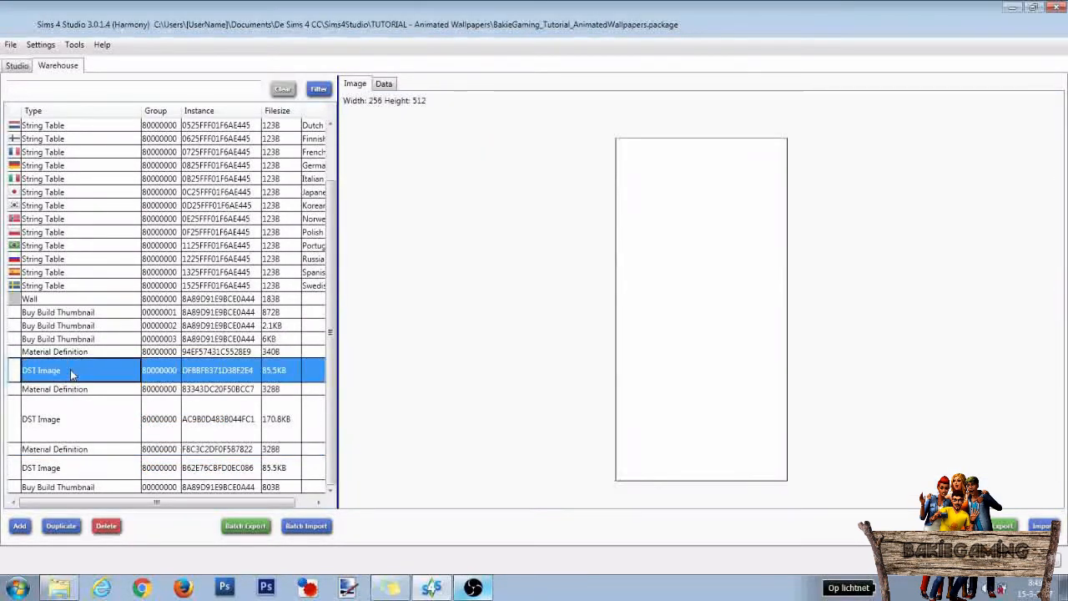
pyautogui.click(67, 467)
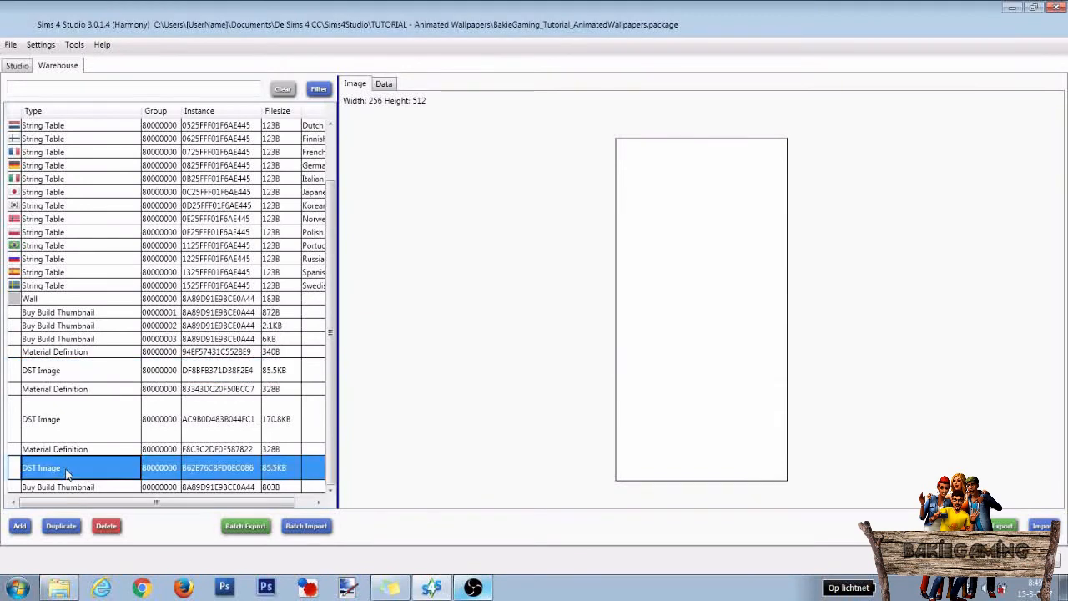
pyautogui.click(80, 417)
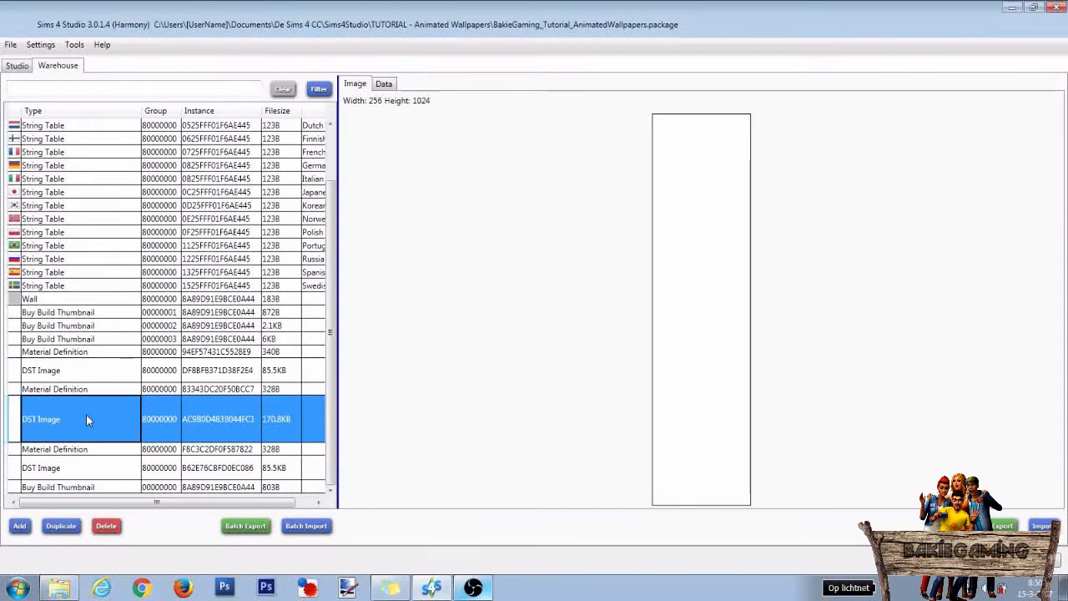
pyautogui.click(77, 370)
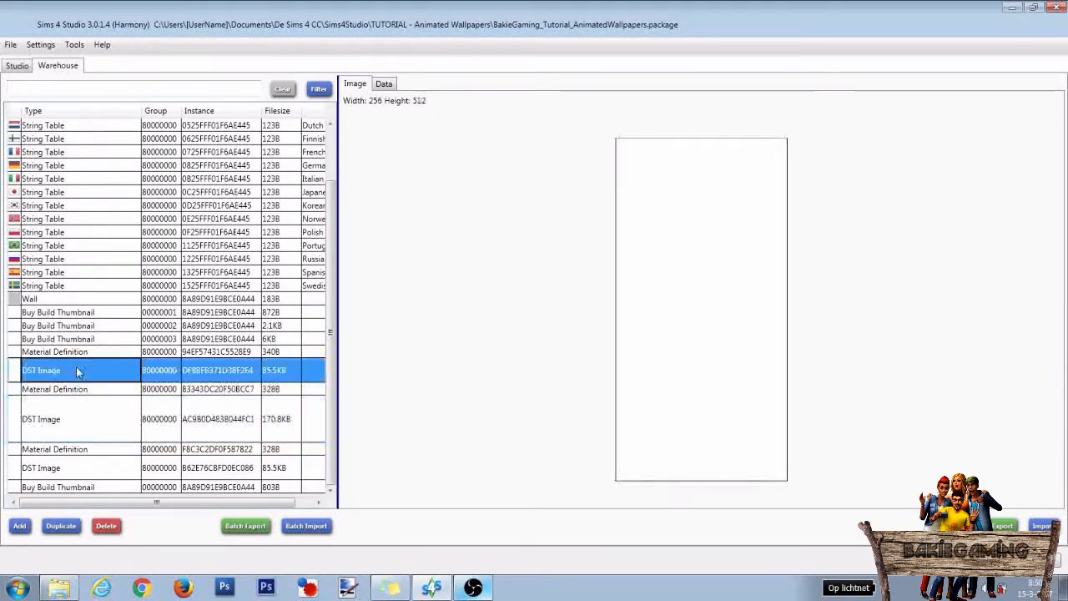
pyautogui.click(62, 526)
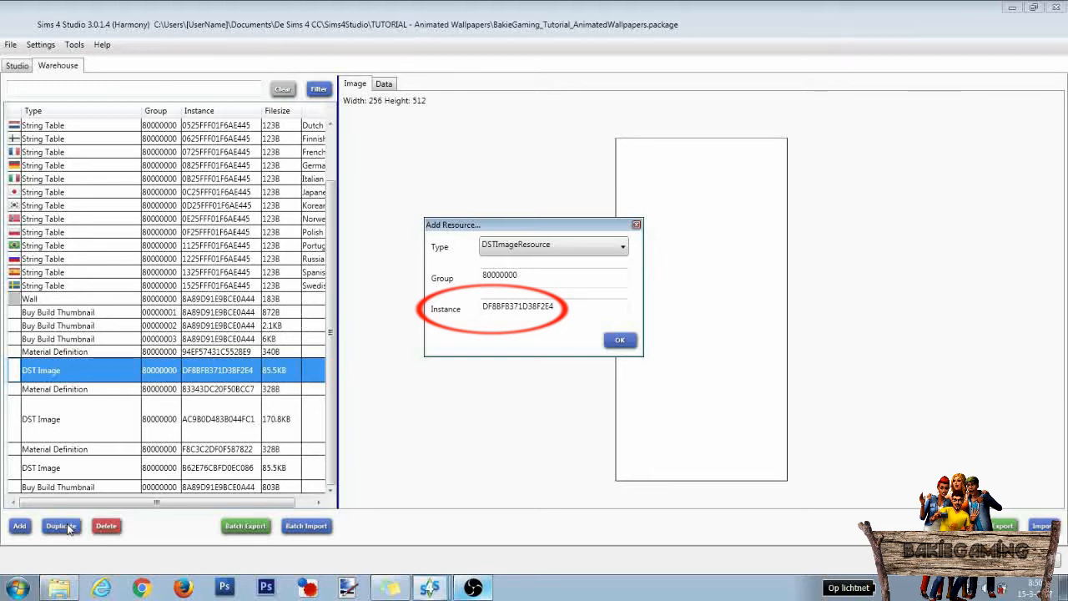
pyautogui.click(103, 40)
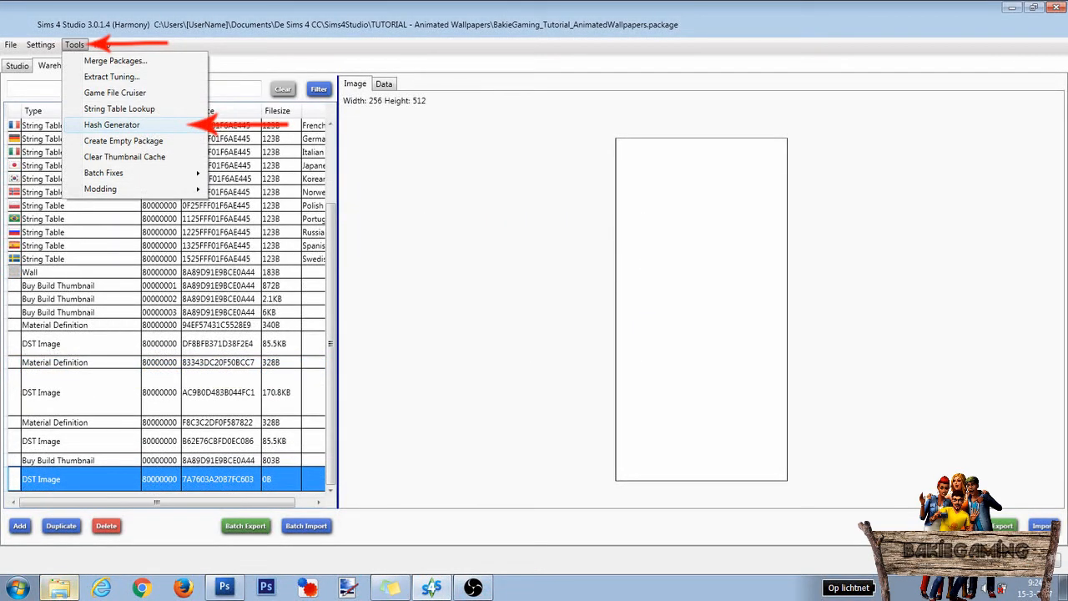
pyautogui.click(112, 123)
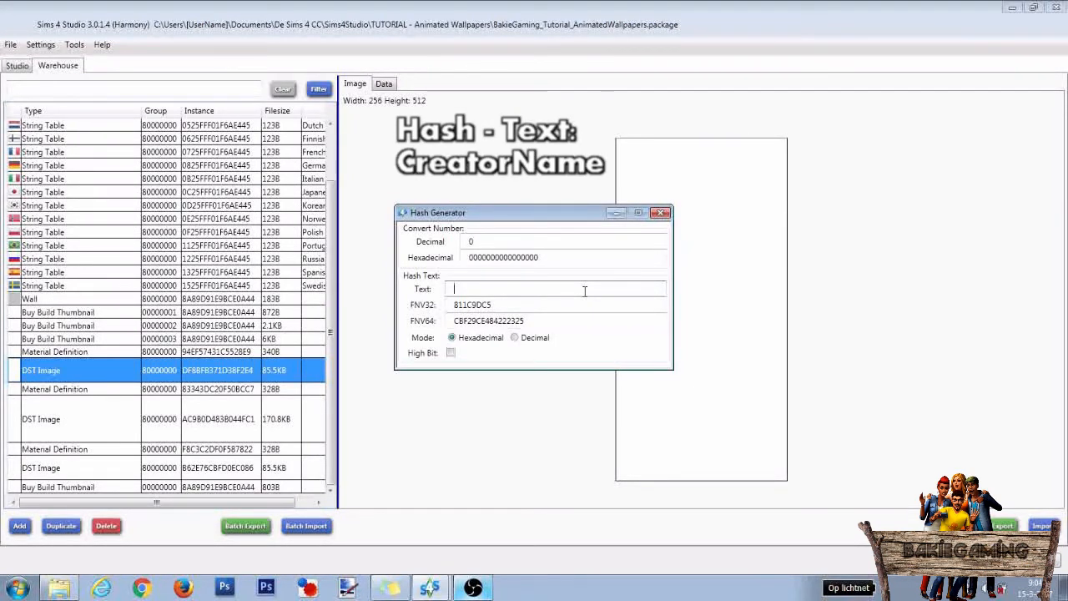
pyautogui.write('BakieGaming:Tutorial_AnimatedWallpaper_20170315904')
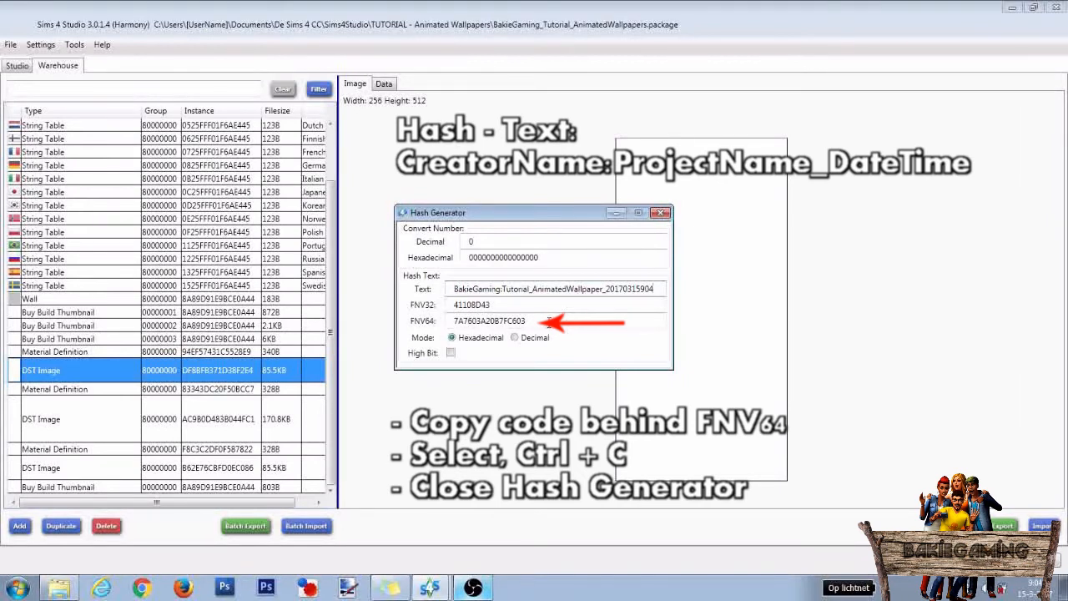
pyautogui.doubleClick(487, 321)
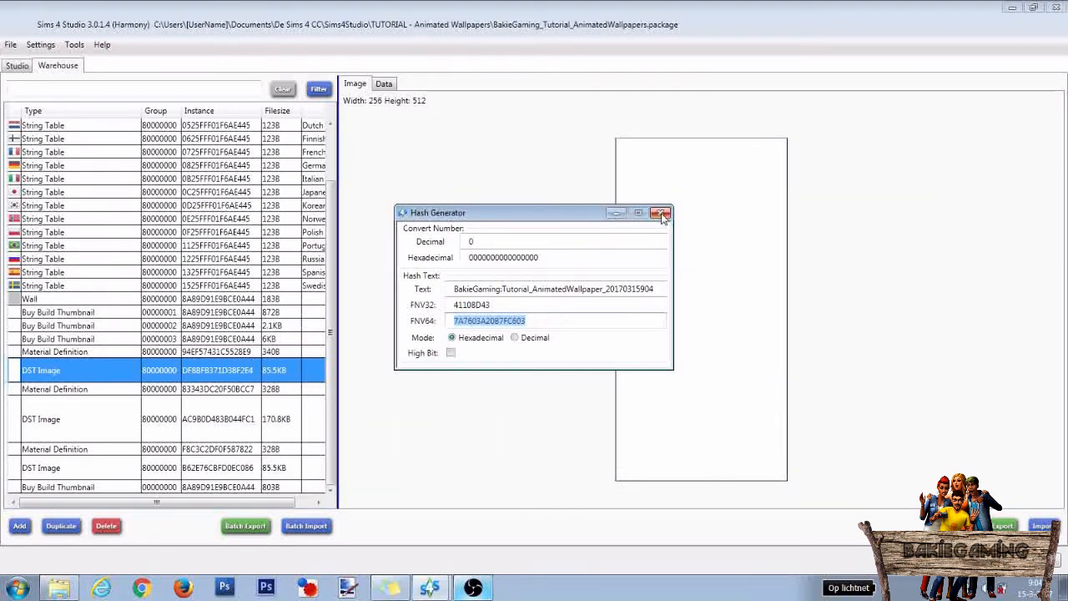
pyautogui.click(661, 213)
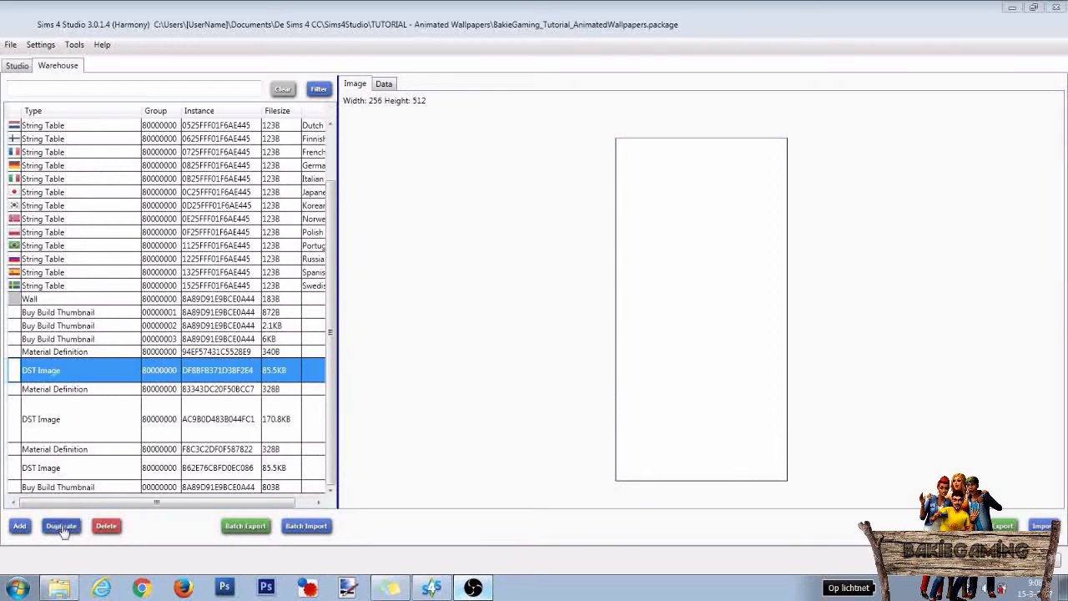
# Duplicate the first DST image with instance 7A7603A2087FC603 and select the new entry
pyautogui.click(60, 527)
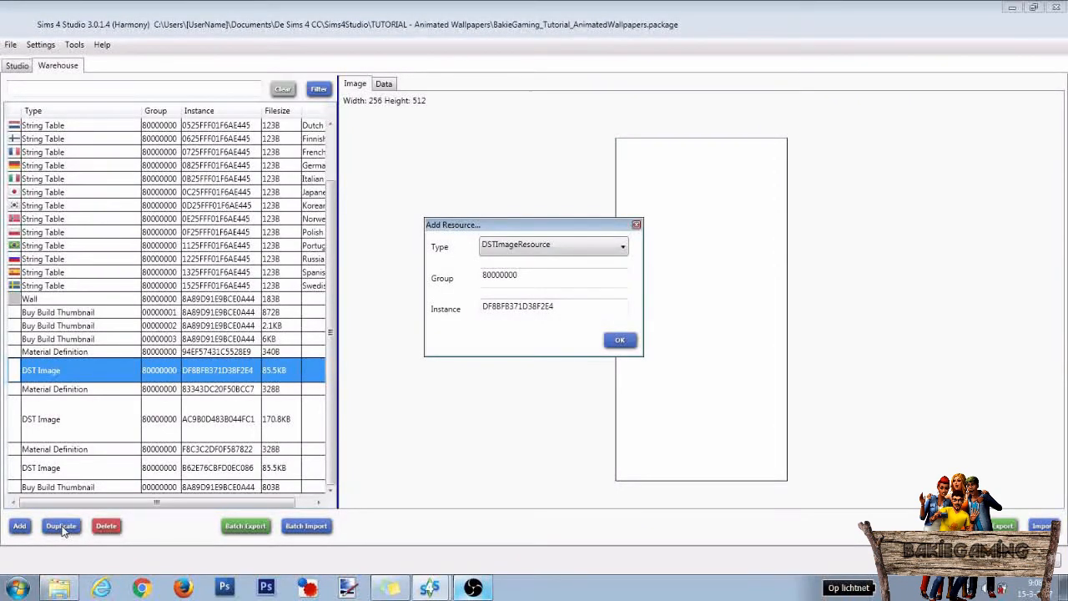
pyautogui.click(554, 307)
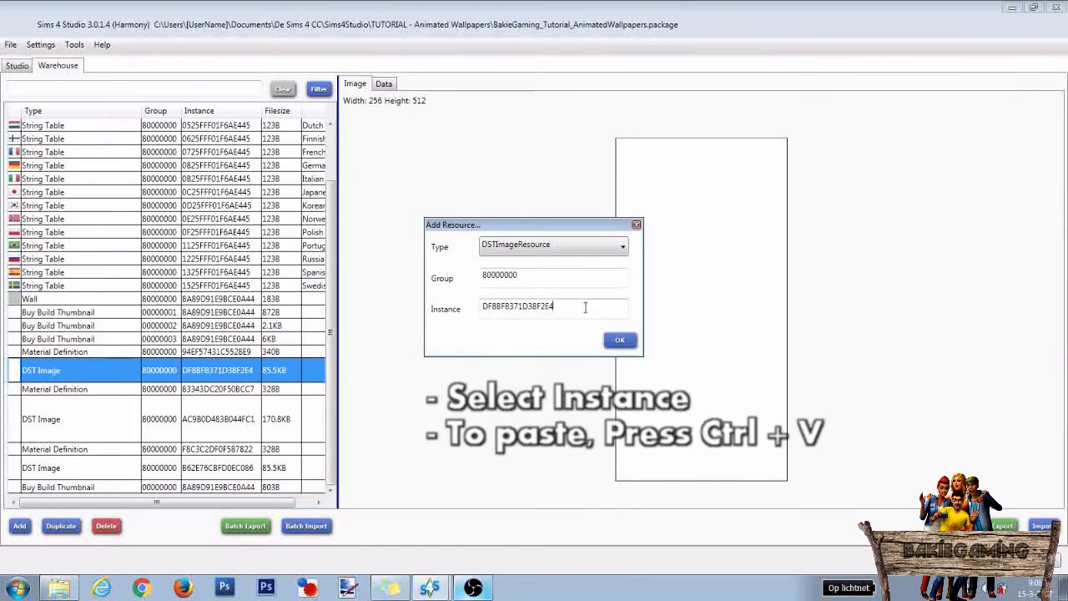
pyautogui.press('ctrl+v')
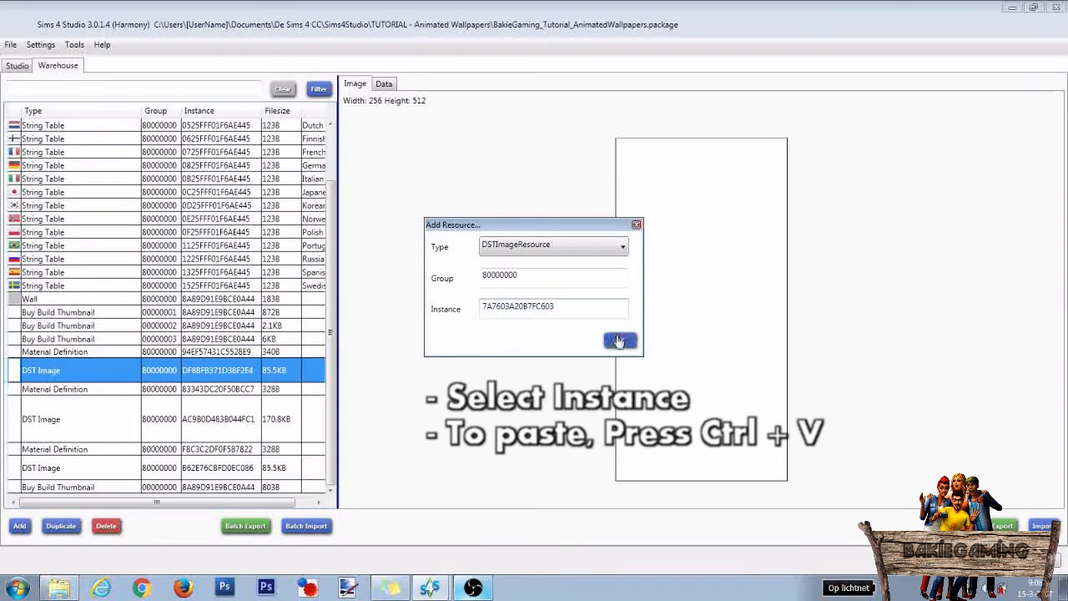
pyautogui.click(617, 341)
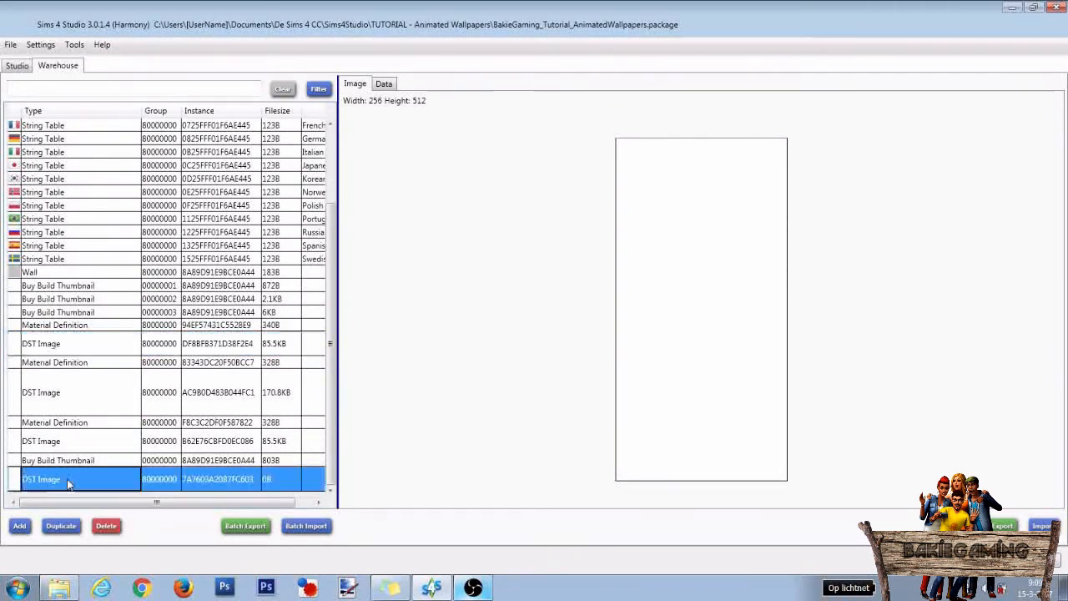
pyautogui.click(80, 44)
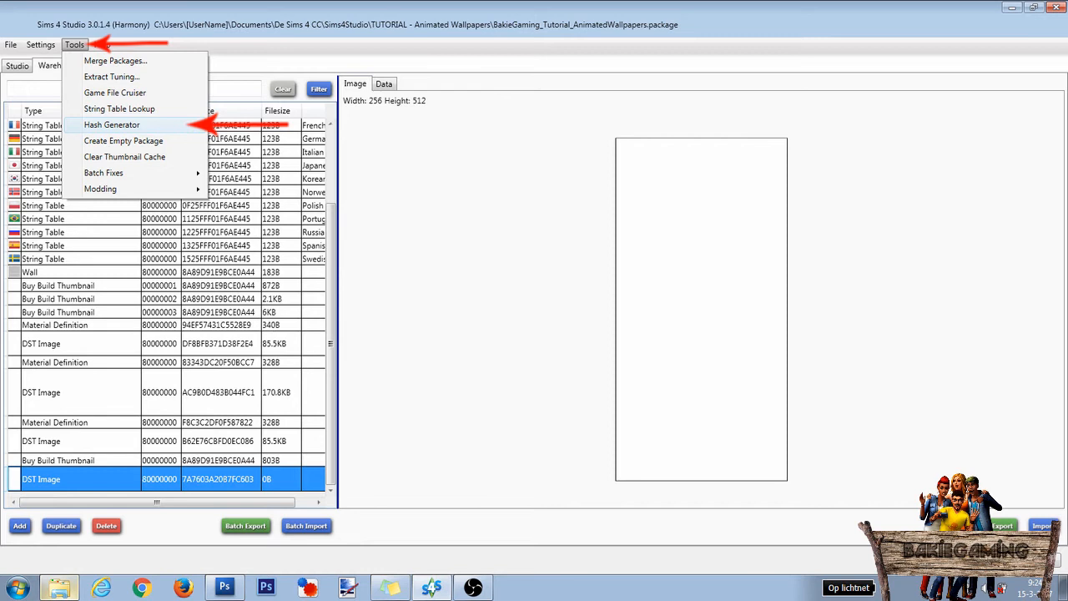
# Hash a new name and duplicate the DST image with instance 7A7605A20B7FC9A8
pyautogui.click(113, 124)
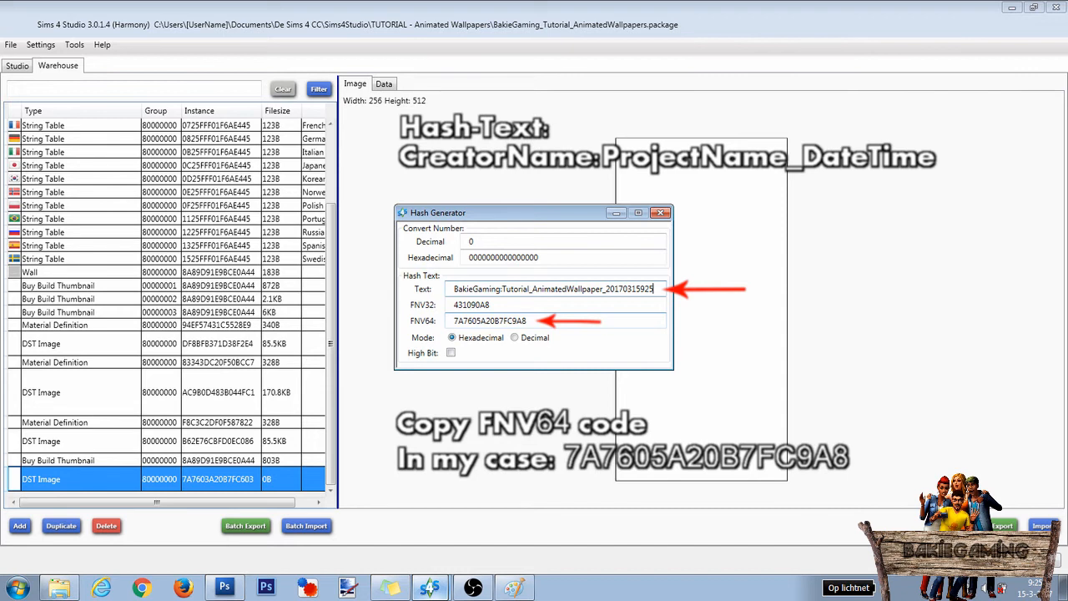
pyautogui.click(665, 214)
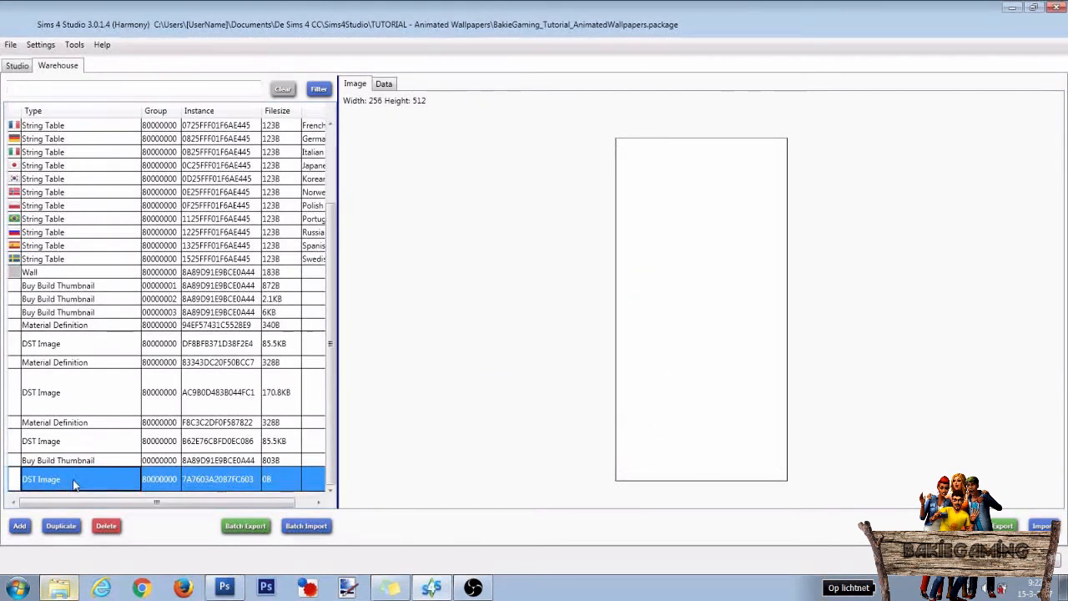
pyautogui.click(20, 527)
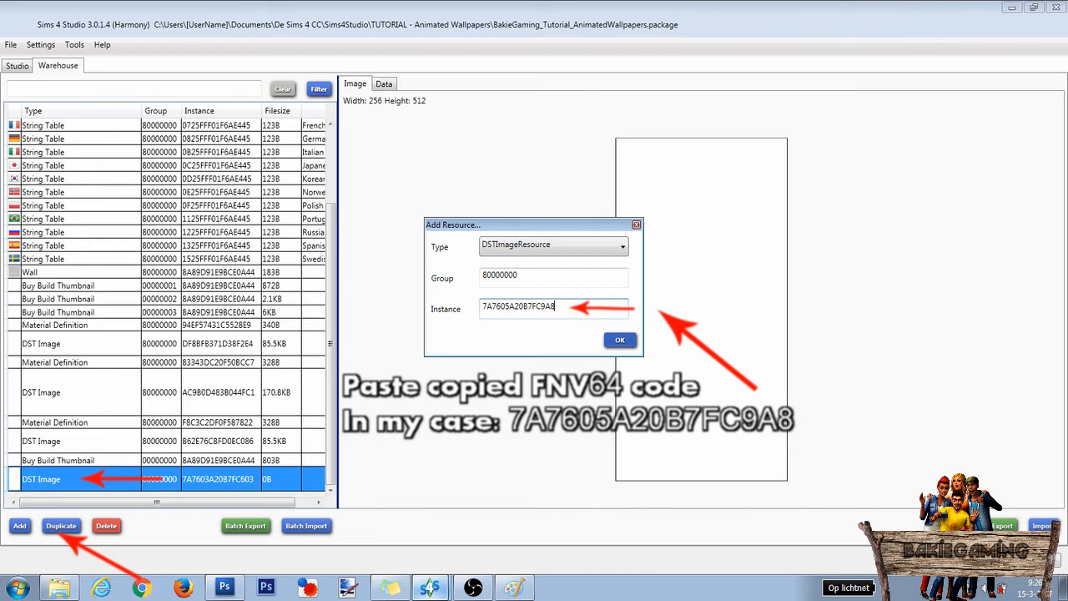
pyautogui.click(619, 340)
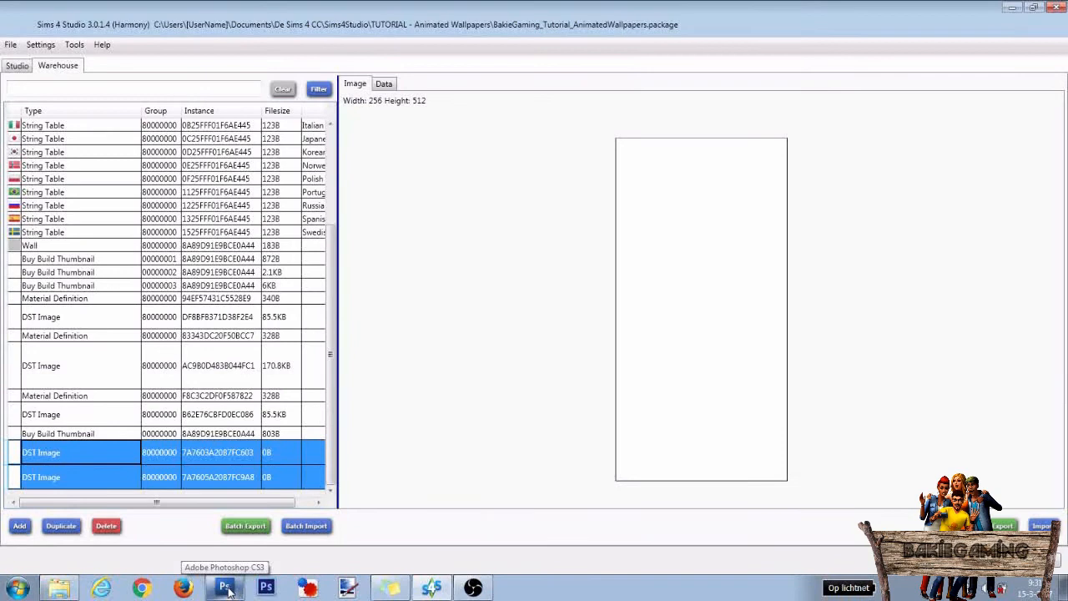
# Create a new 256×256 pixel Photoshop document with a transparent background
pyautogui.click(223, 587)
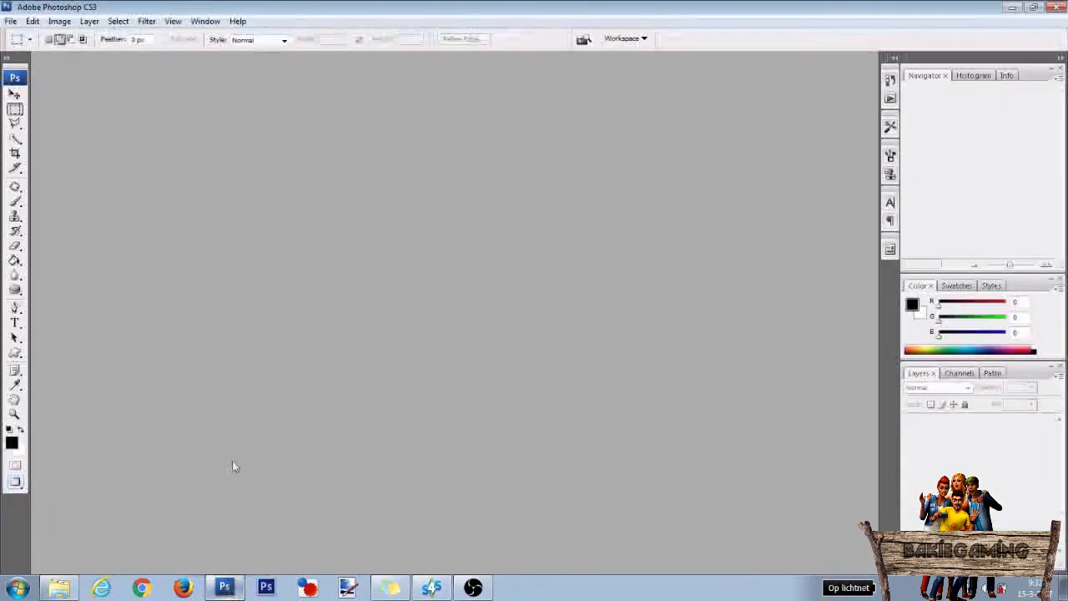
pyautogui.click(10, 13)
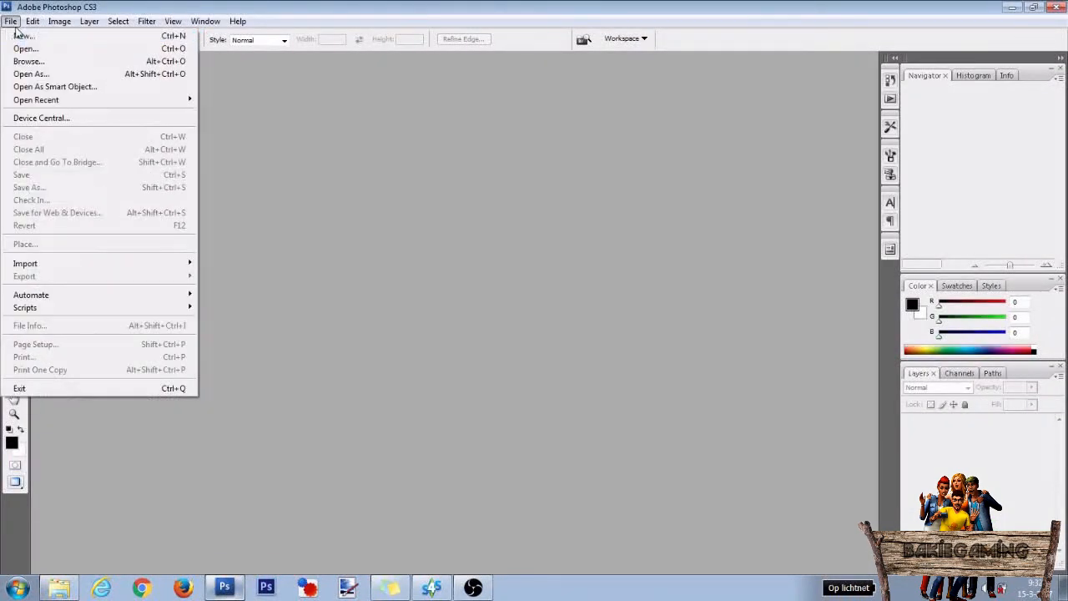
pyautogui.click(23, 37)
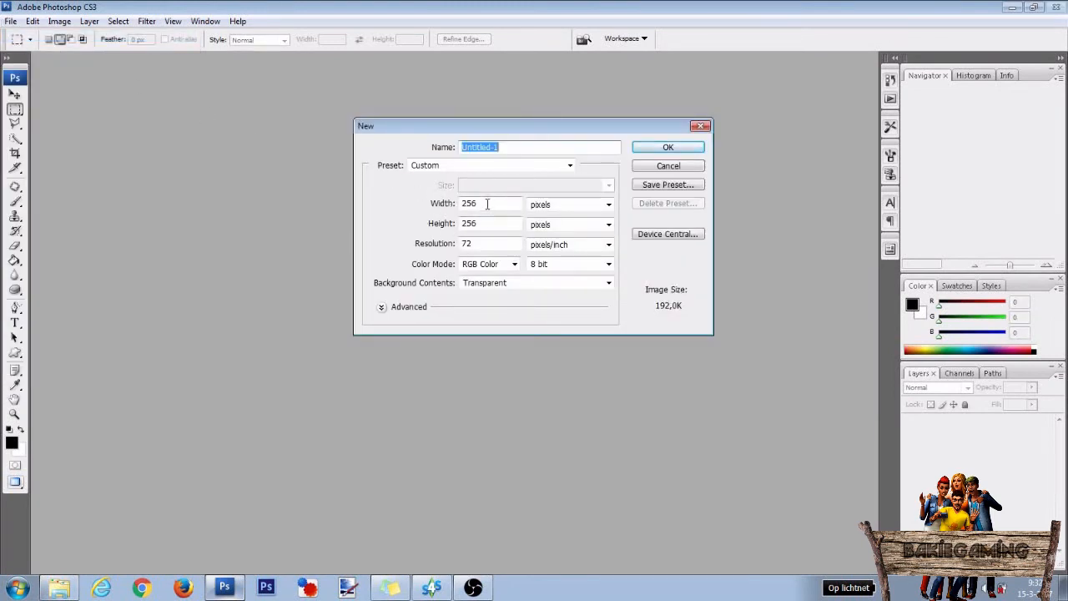
pyautogui.moveTo(529, 230)
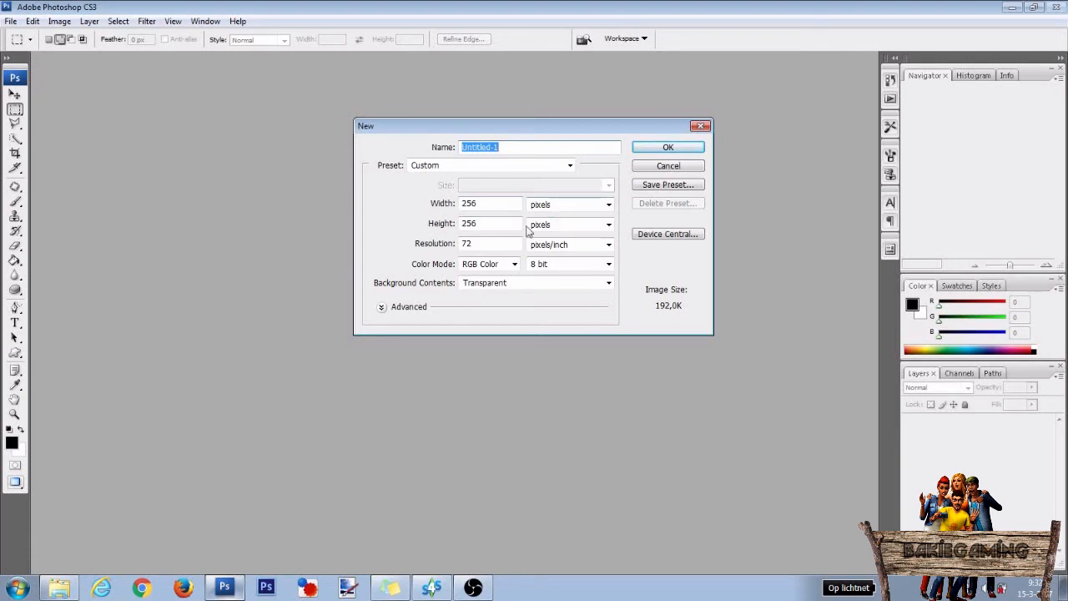
pyautogui.moveTo(507, 290)
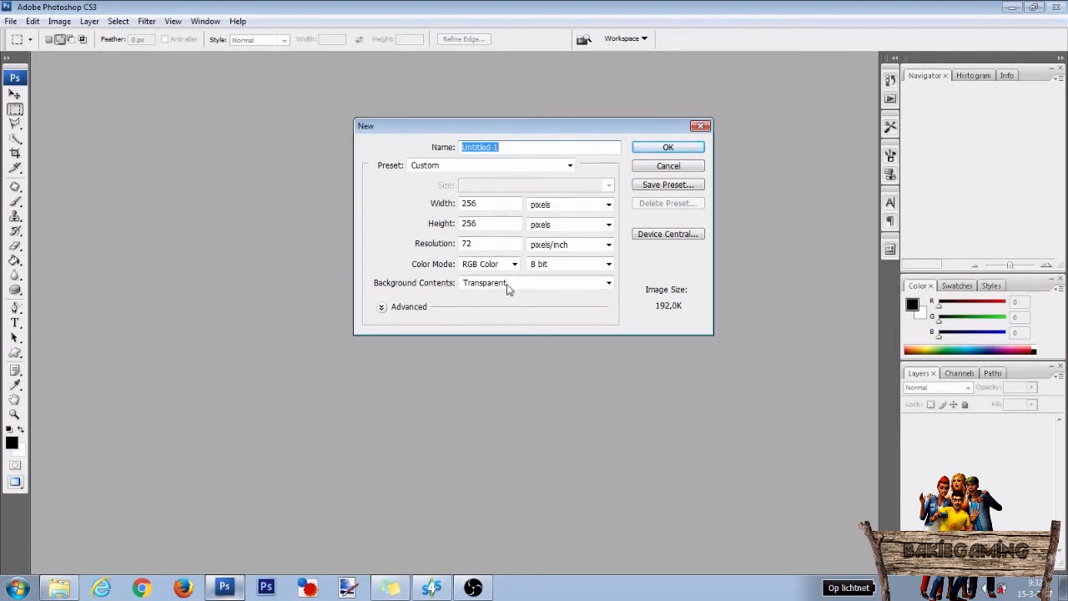
pyautogui.moveTo(669, 150)
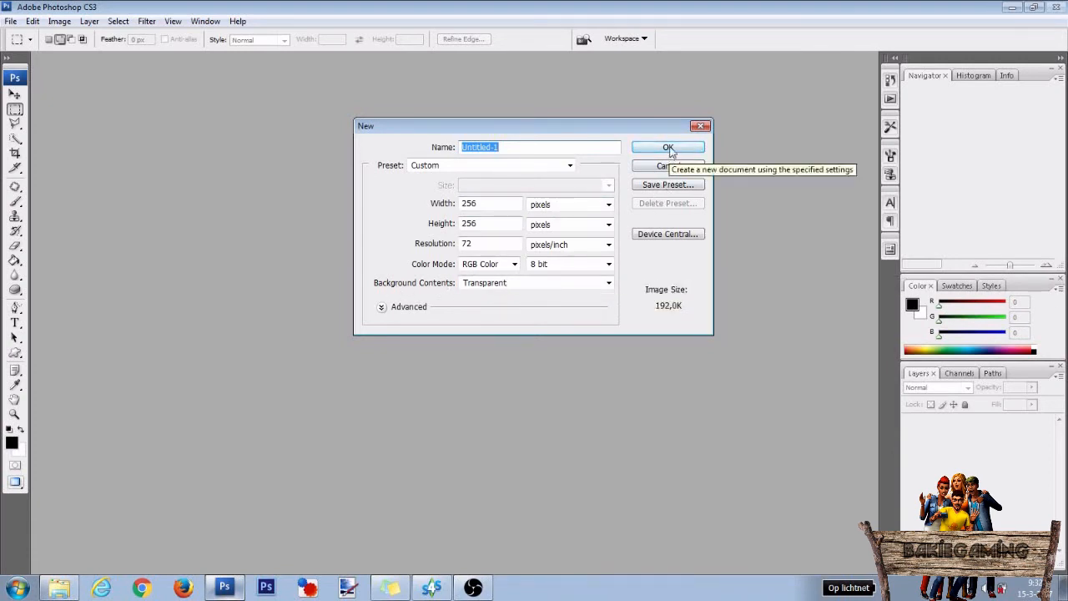
pyautogui.click(667, 147)
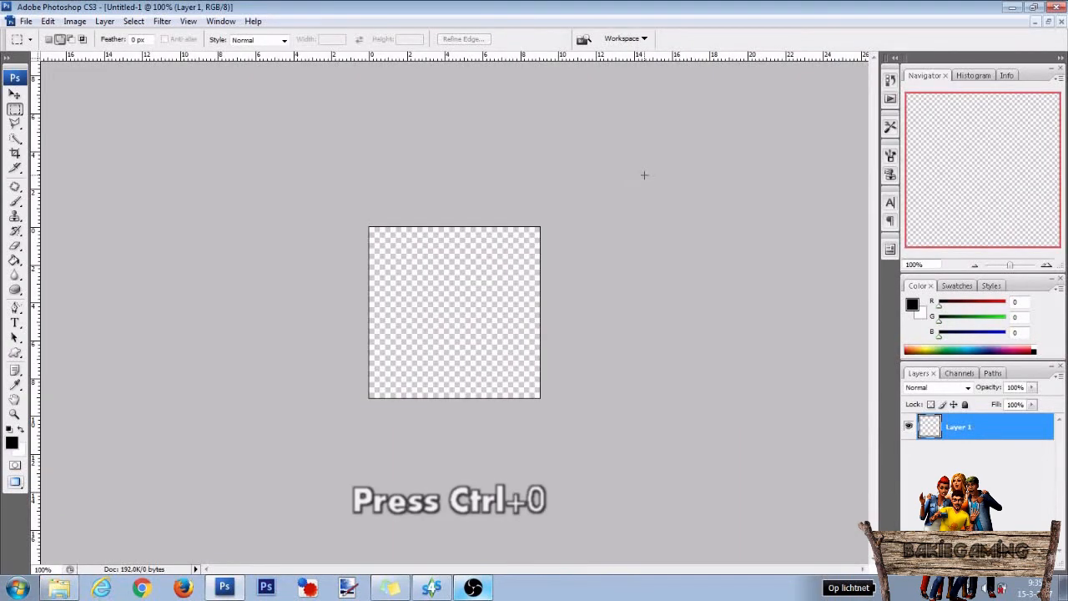
# Fit the canvas to the window and paint a red fish outline with the Brush tool
pyautogui.press('ctrl+0')
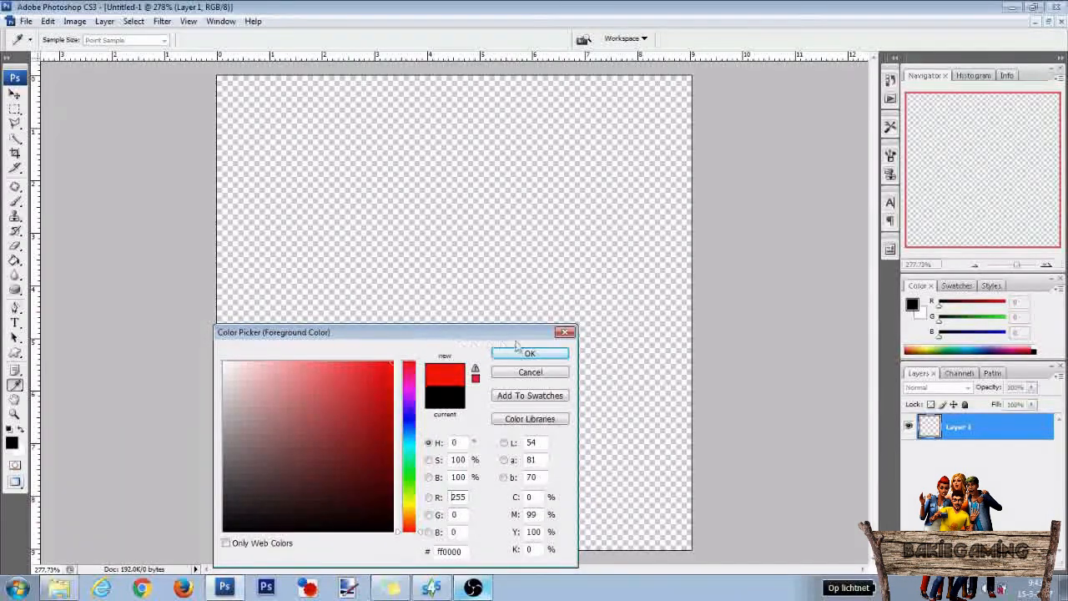
pyautogui.click(530, 354)
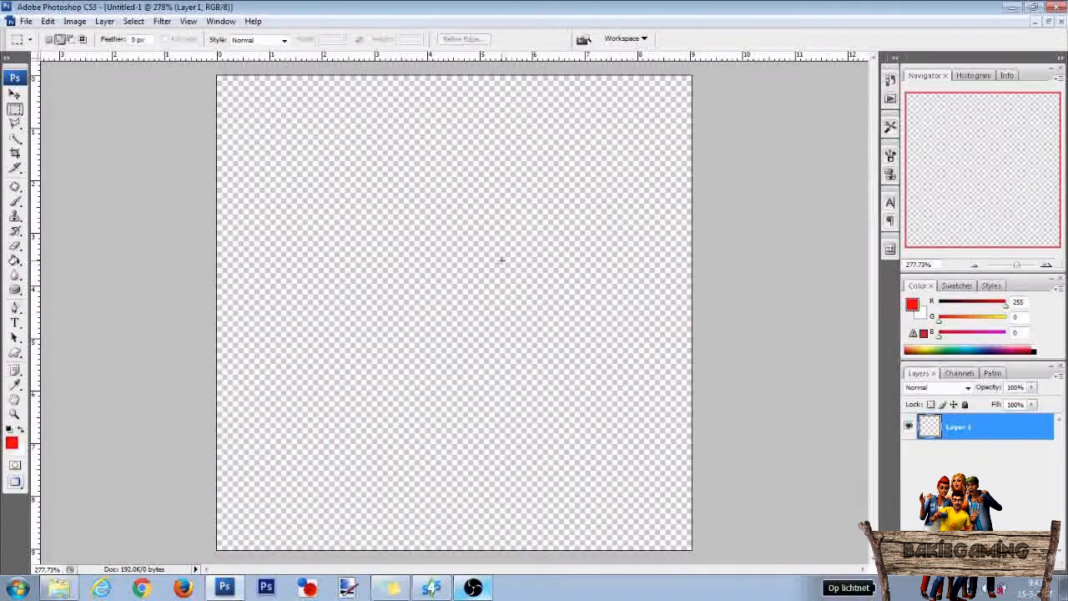
pyautogui.press('b')
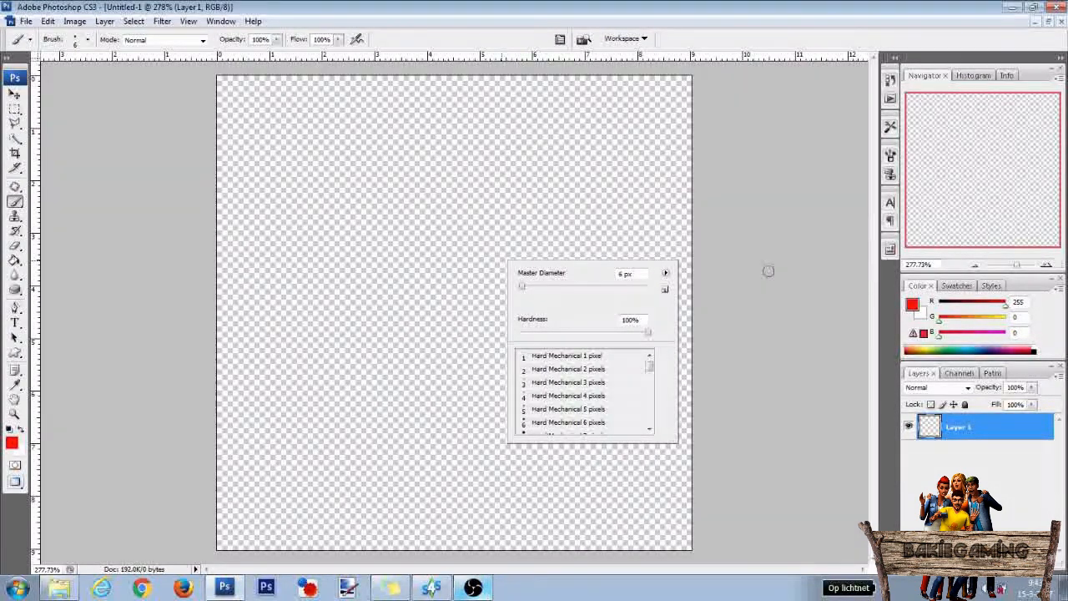
pyautogui.click(794, 210)
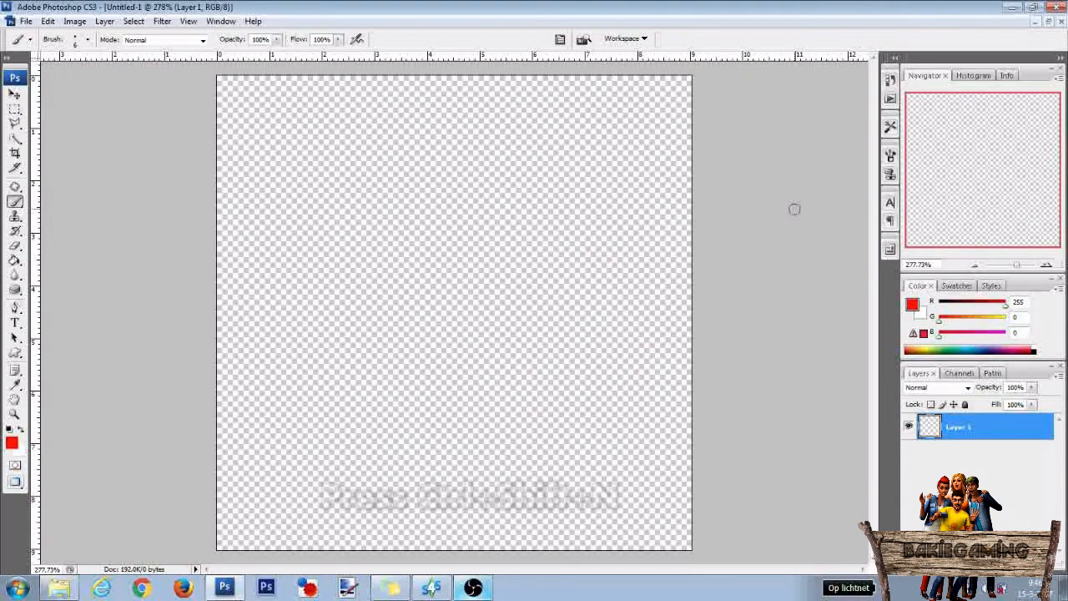
# Add another new layer and select the layer holding the red fish
pyautogui.press('Ctrl+Shift+N')
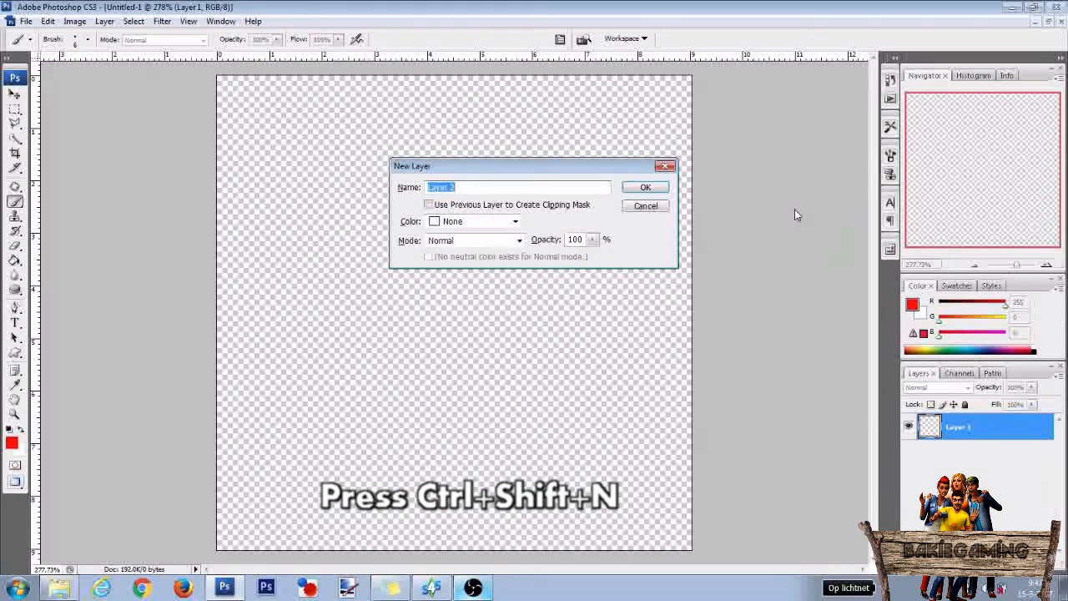
pyautogui.click(644, 187)
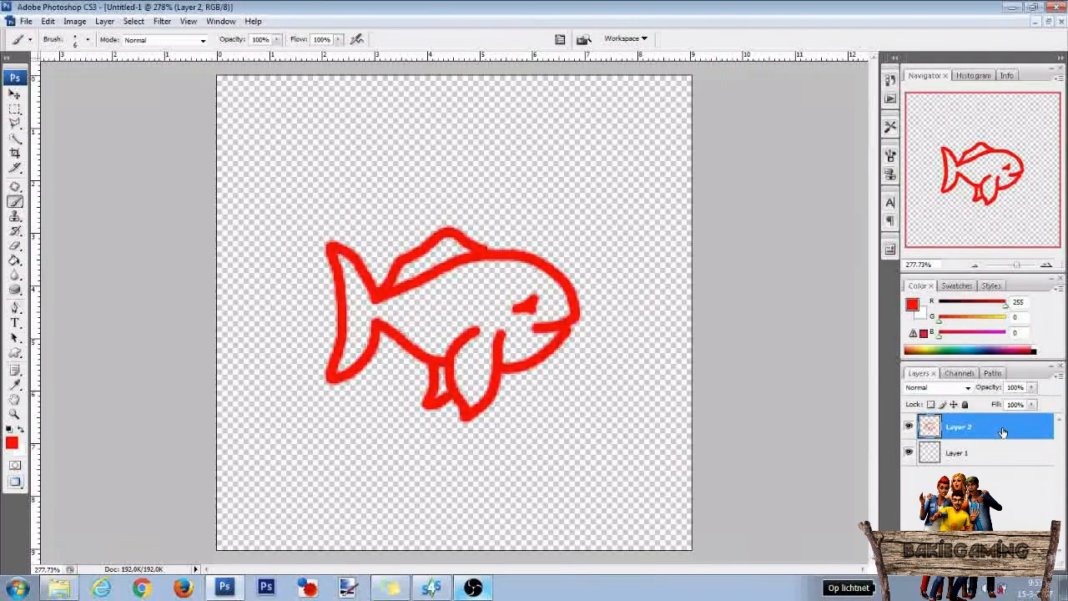
pyautogui.click(53, 20)
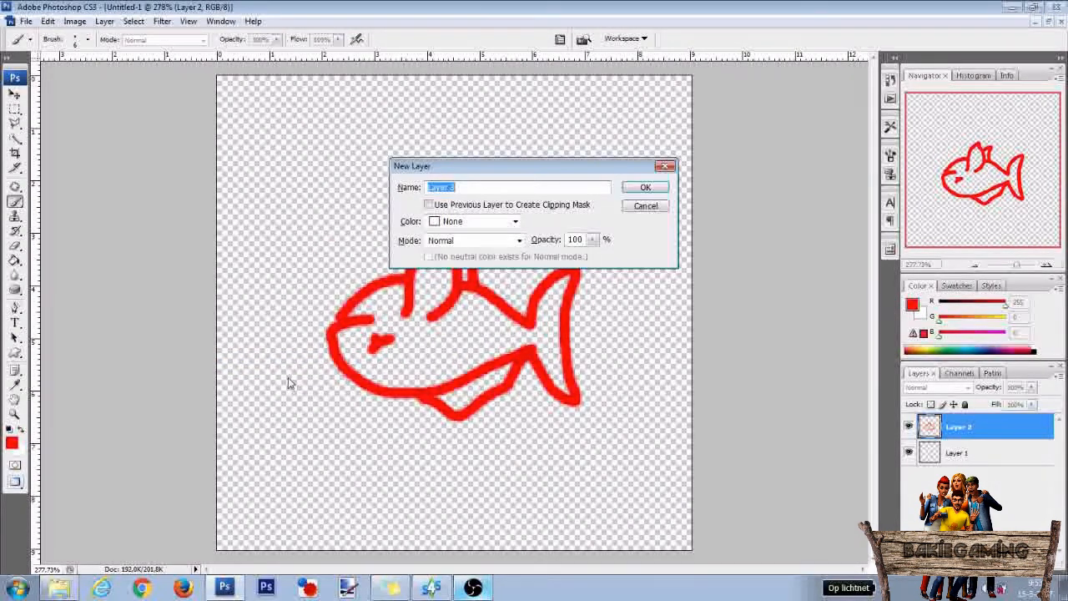
# Confirm the new Layer 3 and set the foreground drawing colour to blue
pyautogui.click(644, 187)
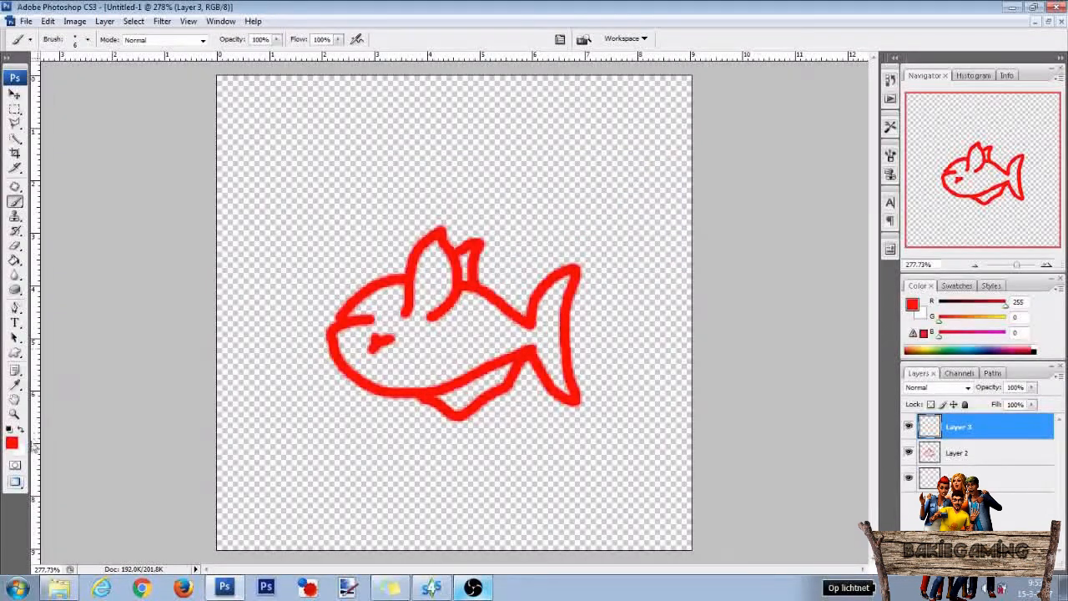
pyautogui.click(10, 442)
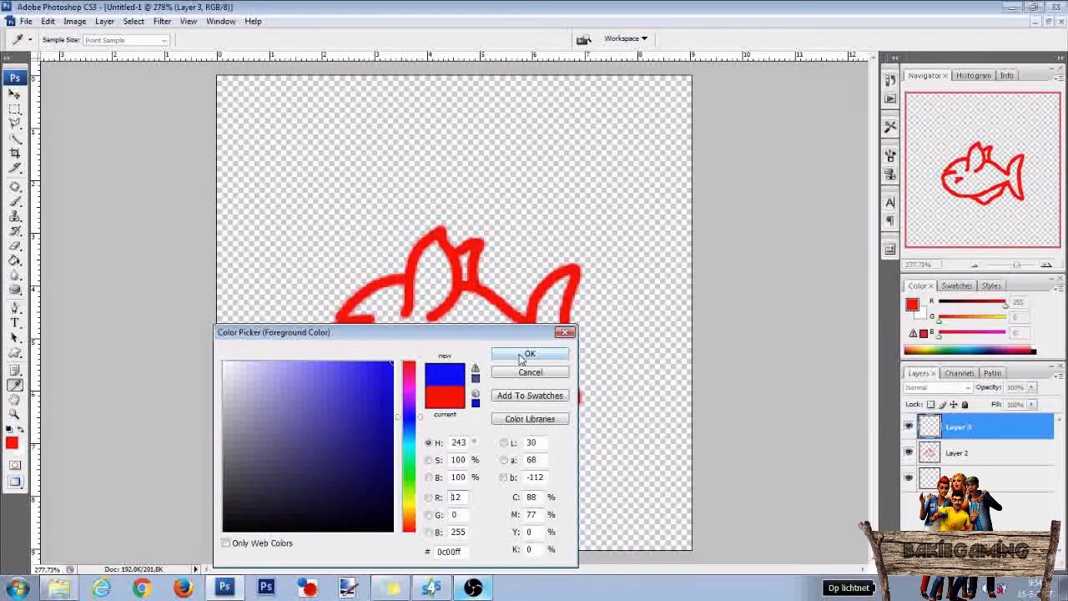
pyautogui.click(530, 354)
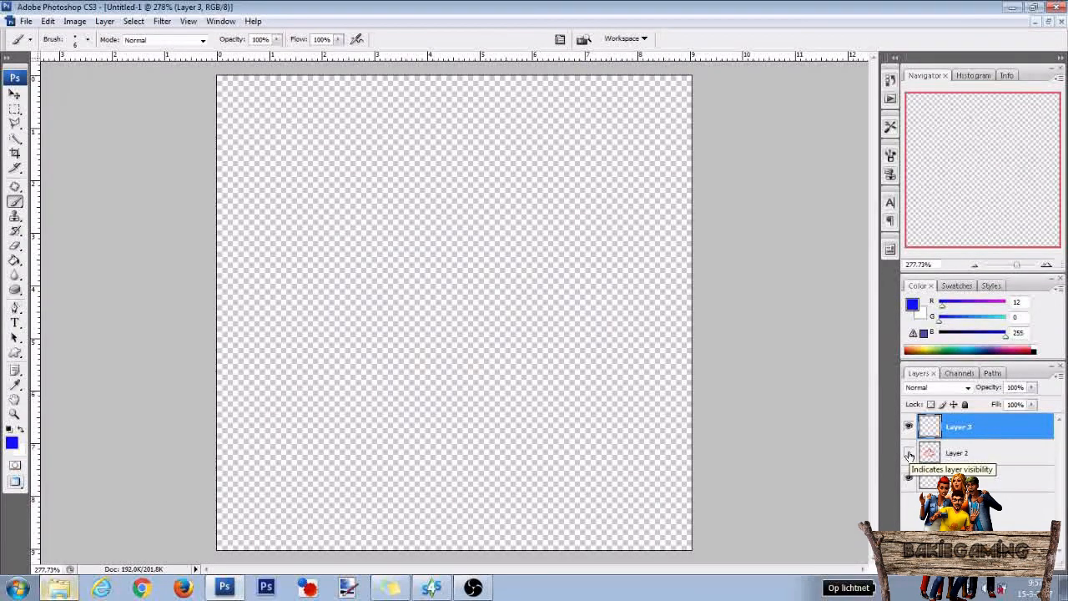
# Hide the red fish layer and rotate the drawn blue fish to face the other way
pyautogui.click(63, 20)
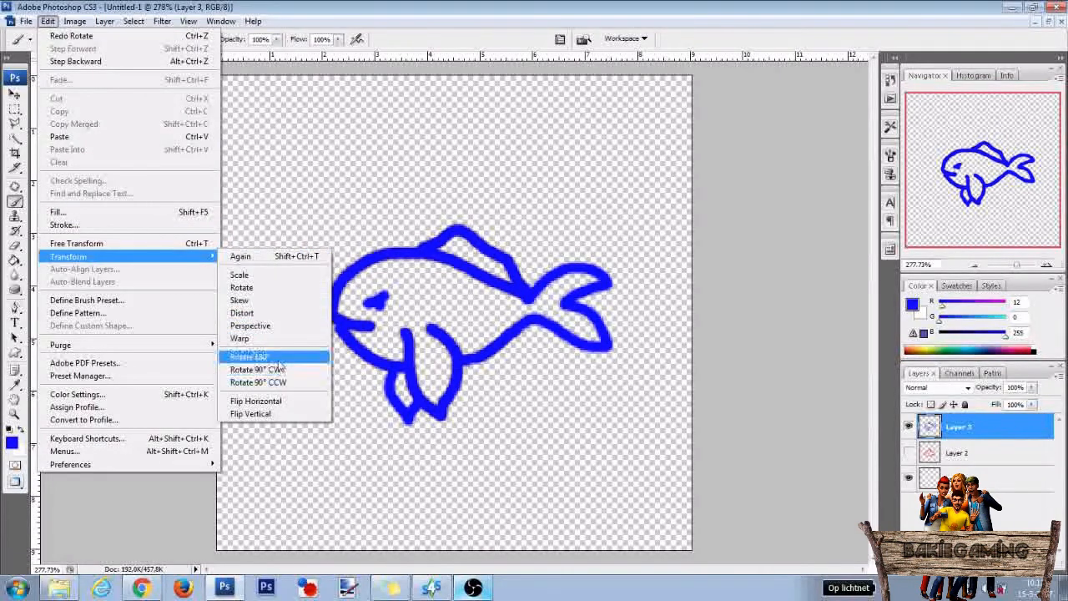
pyautogui.moveTo(259, 357)
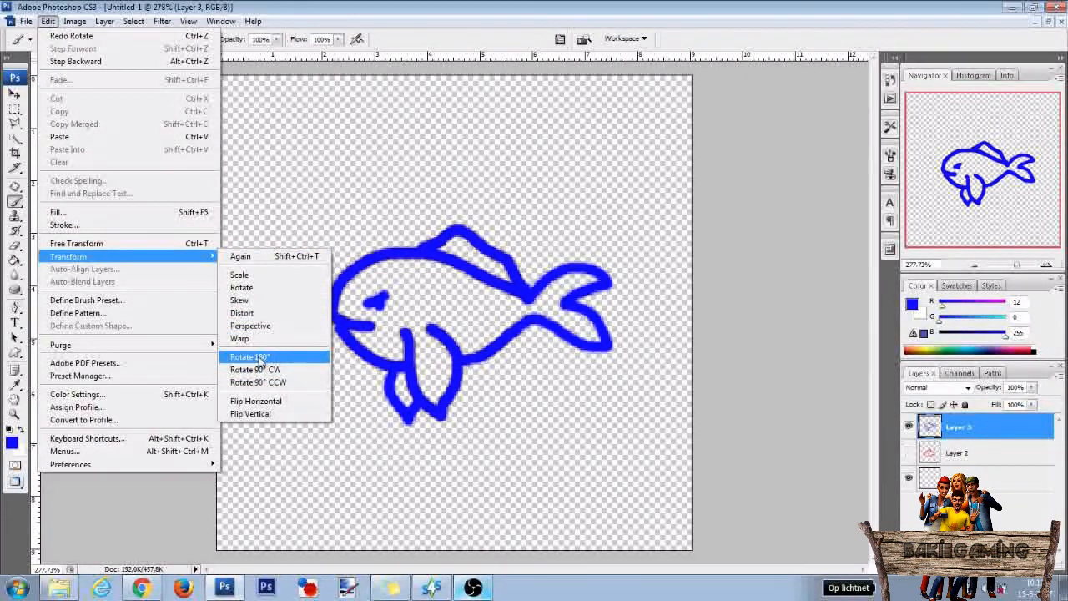
pyautogui.click(254, 357)
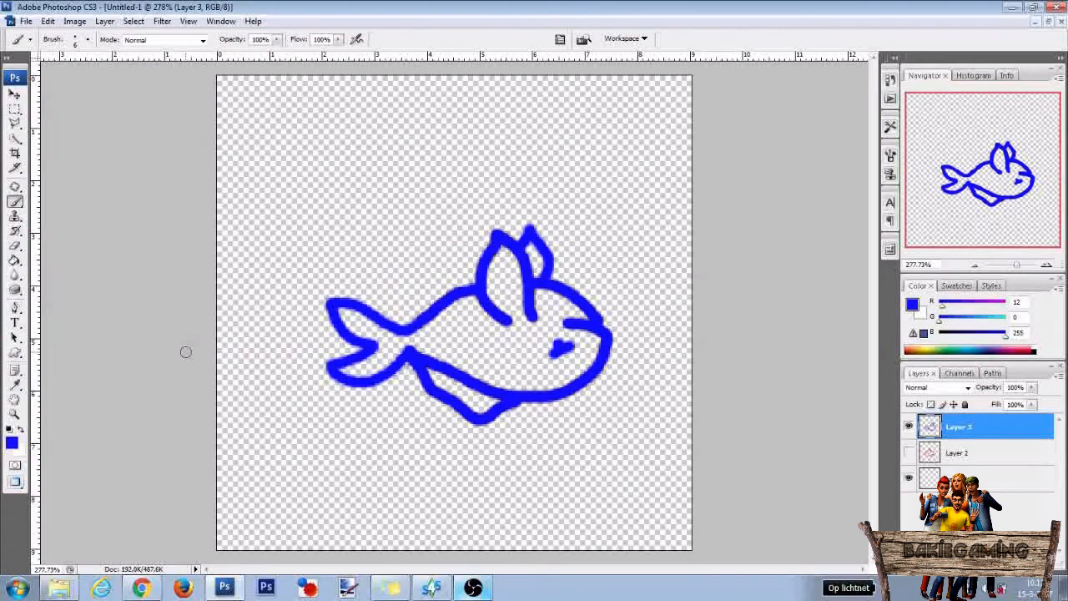
pyautogui.moveTo(26, 21)
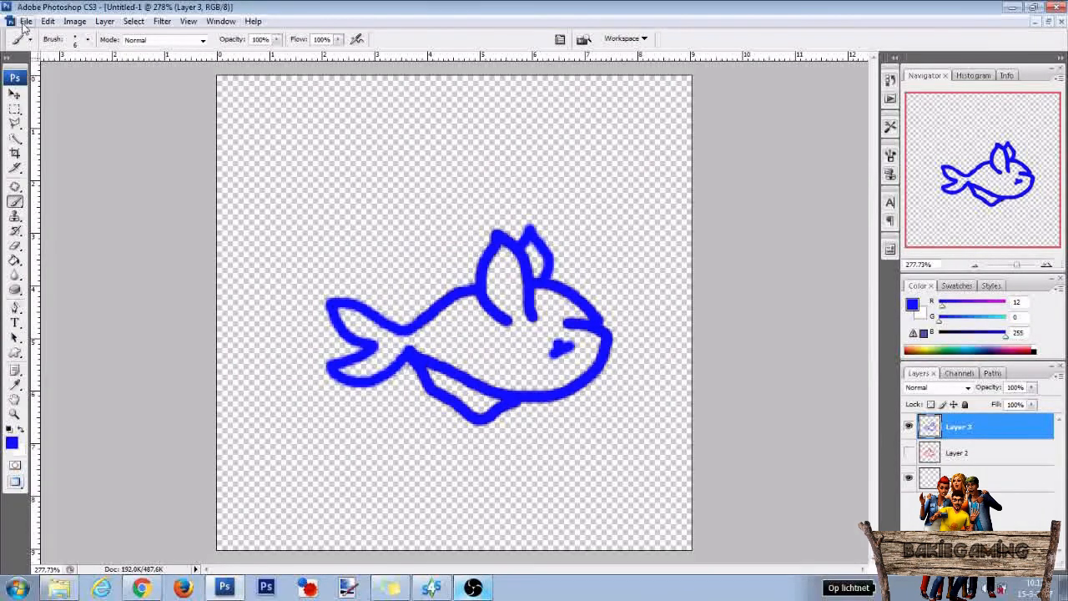
pyautogui.click(30, 20)
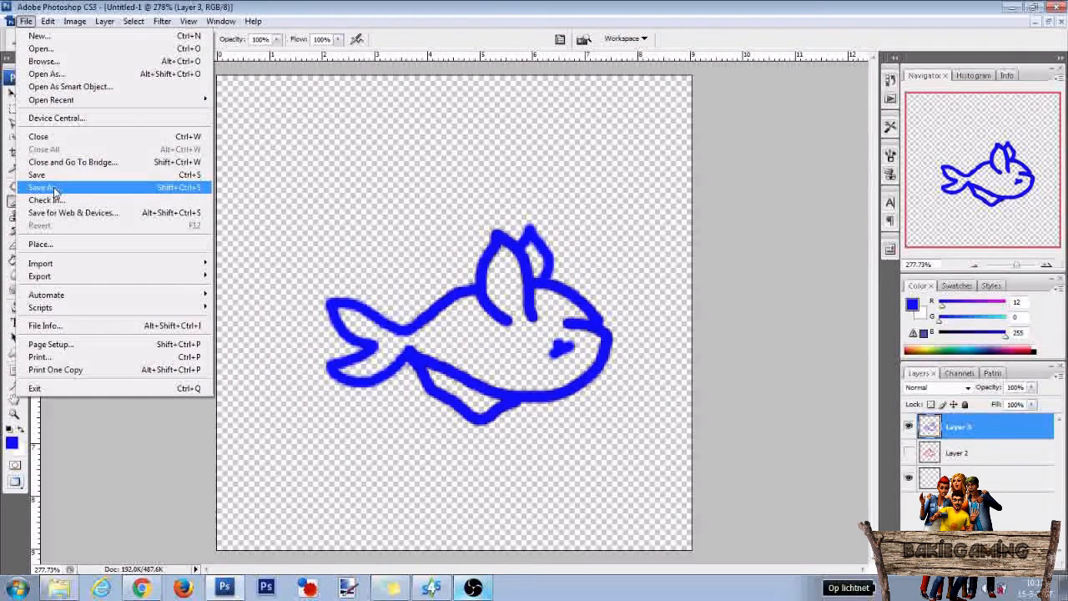
# Save the blue fish drawing as BlueFish.png via Save As
pyautogui.click(40, 186)
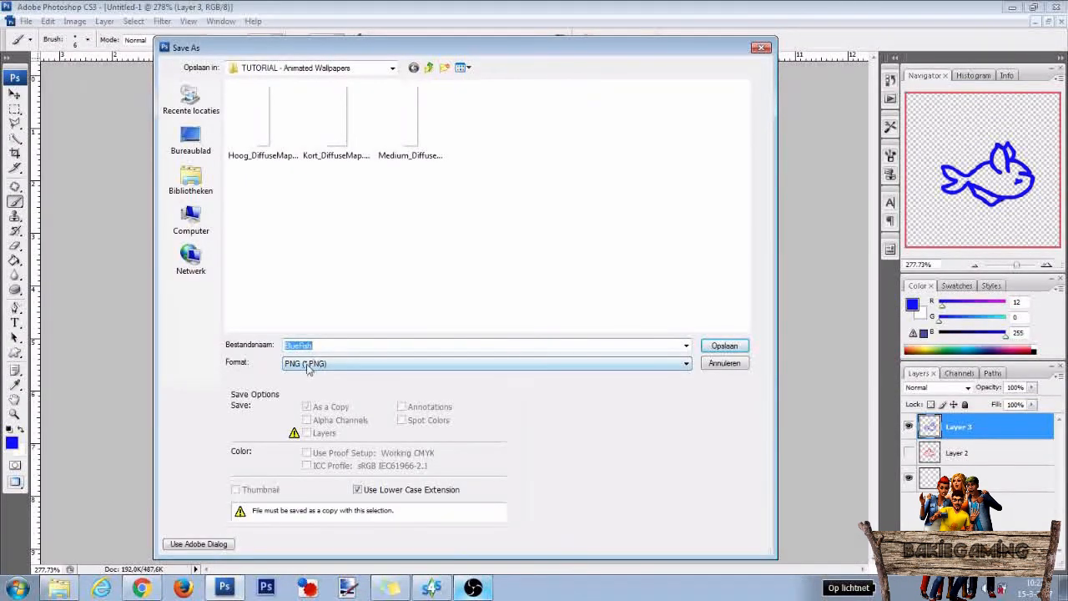
pyautogui.click(724, 345)
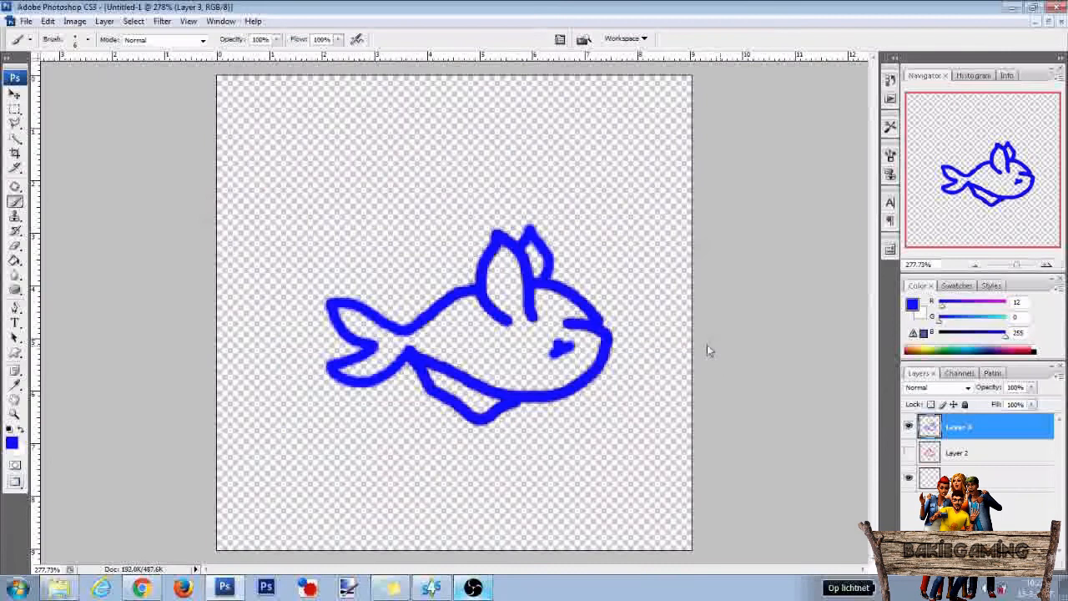
pyautogui.moveTo(584, 287)
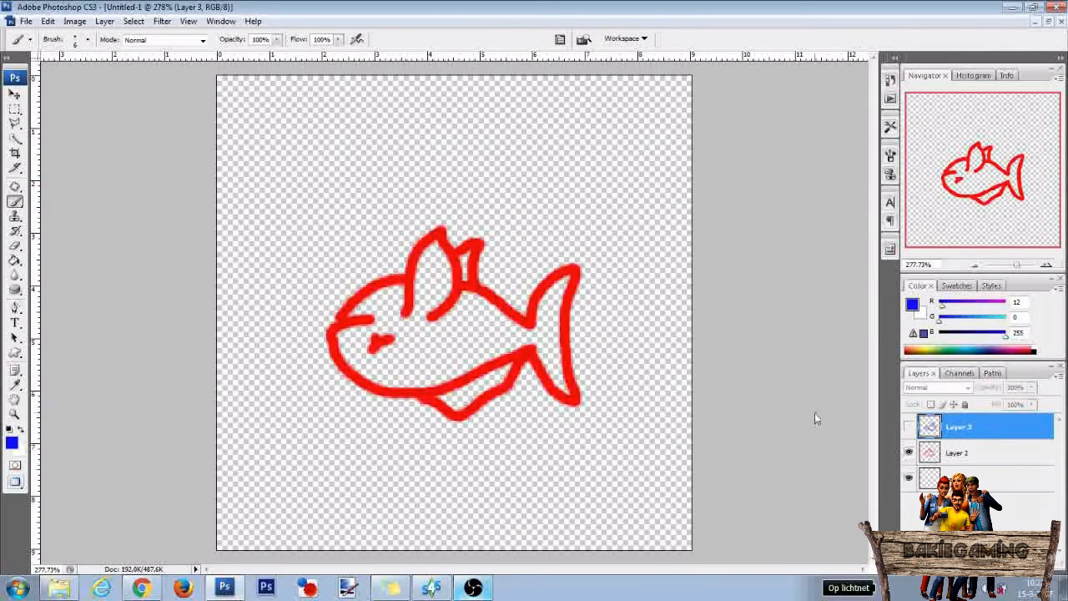
# Save the red fish drawing as RedFish.png
pyautogui.click(40, 20)
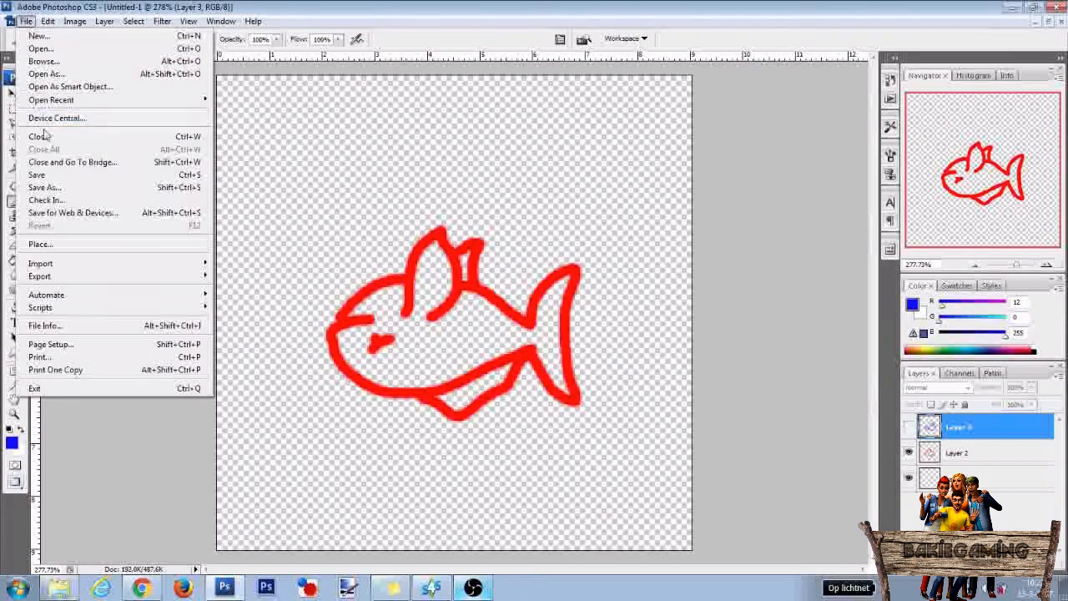
pyautogui.moveTo(45, 187)
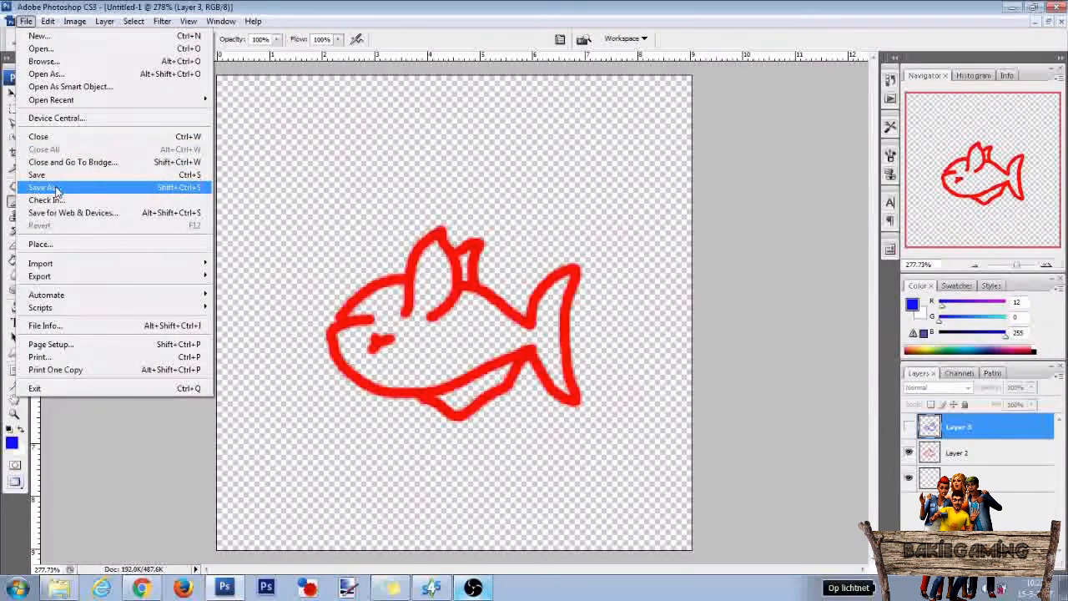
pyautogui.click(44, 187)
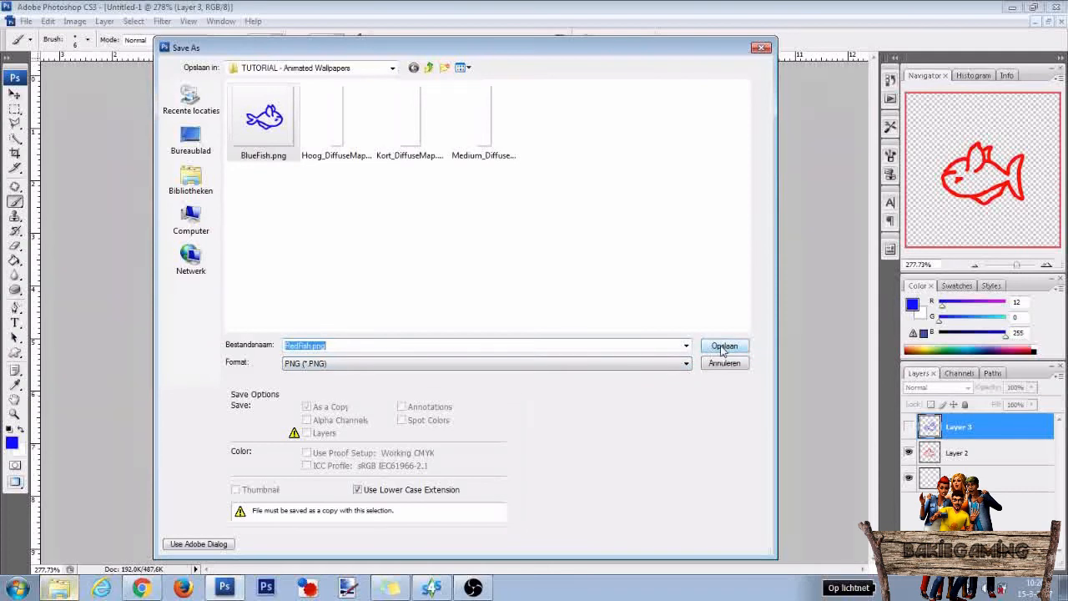
pyautogui.click(724, 345)
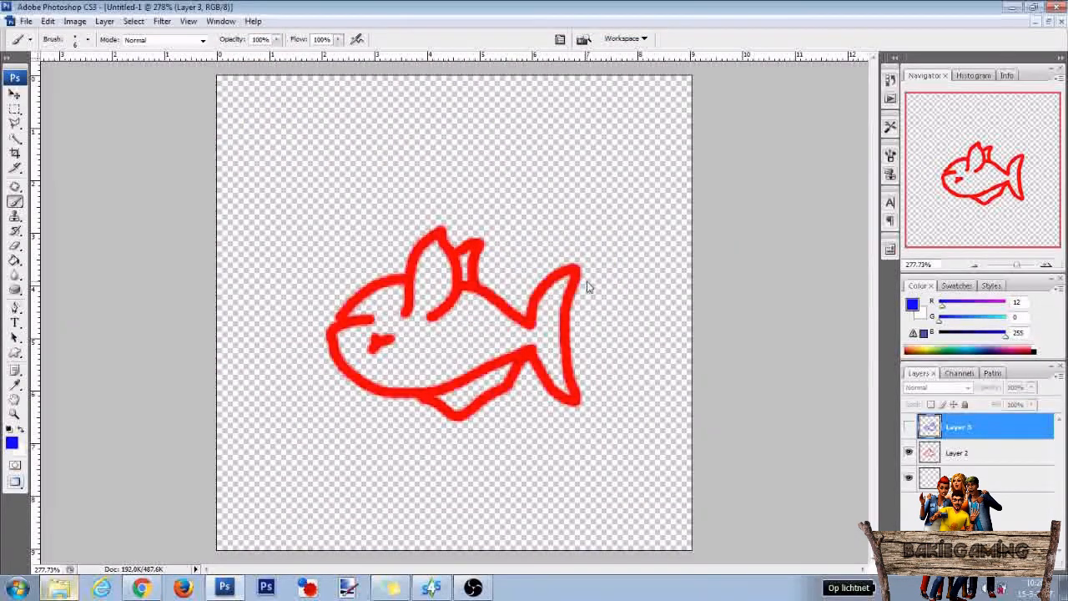
# Save the layered drawing as a PSD with Maximize Compatibility accepted
pyautogui.click(34, 20)
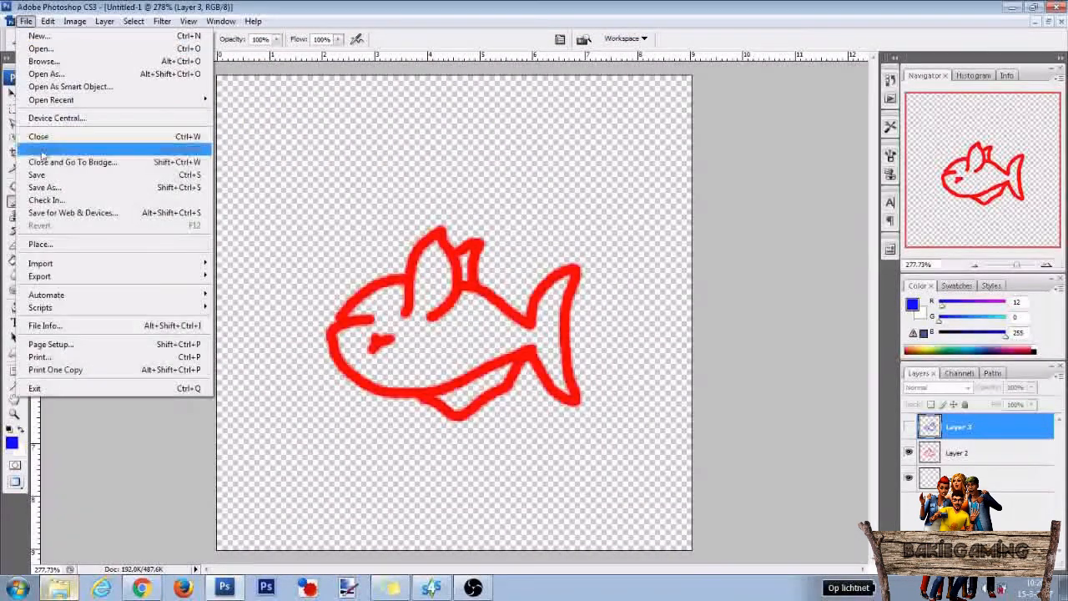
pyautogui.moveTo(45, 186)
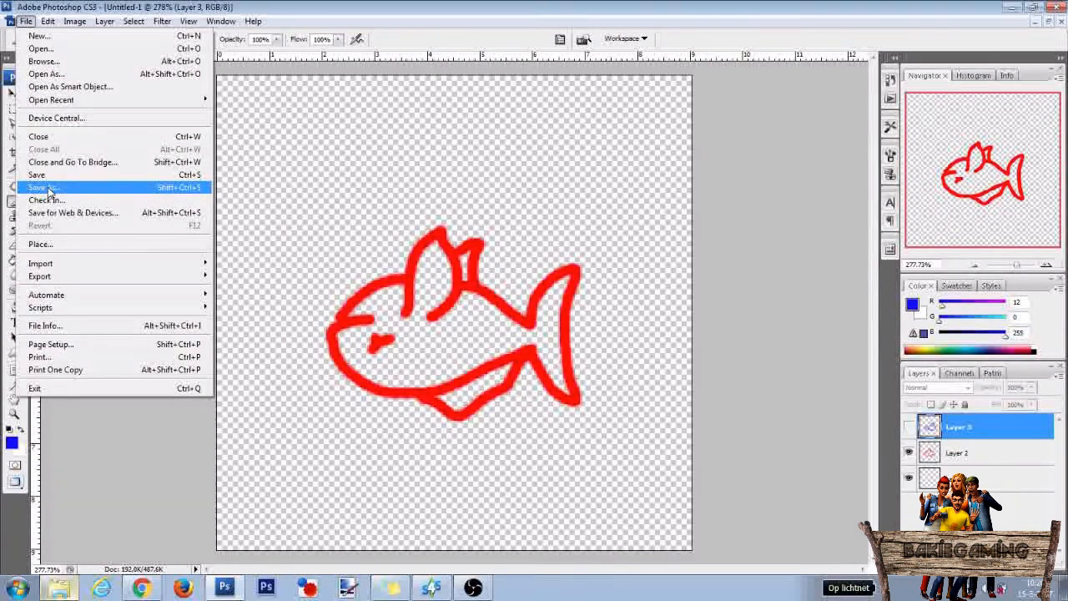
pyautogui.click(43, 186)
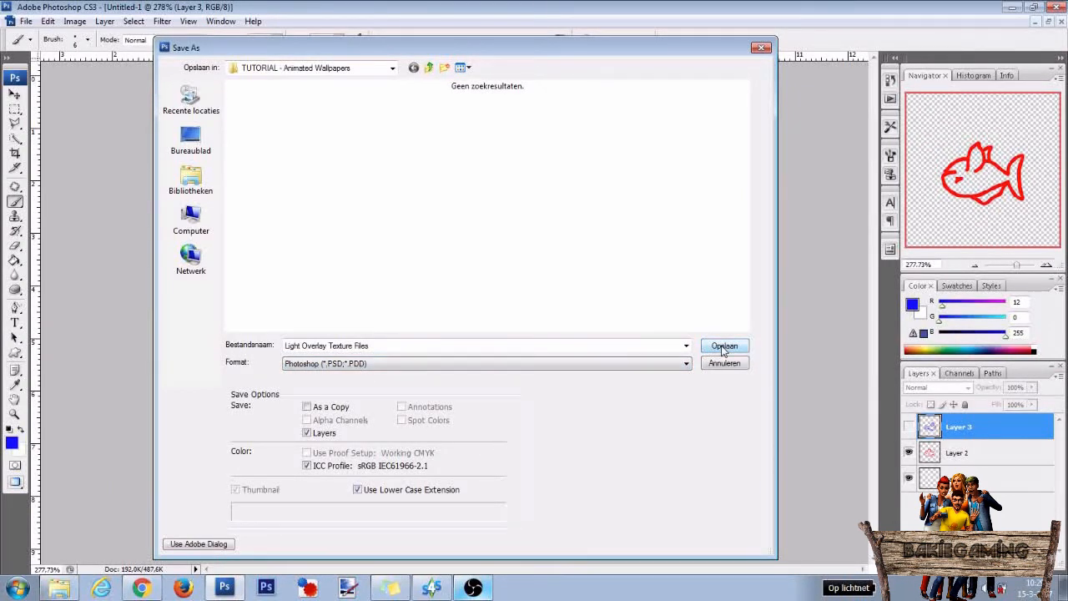
pyautogui.click(724, 344)
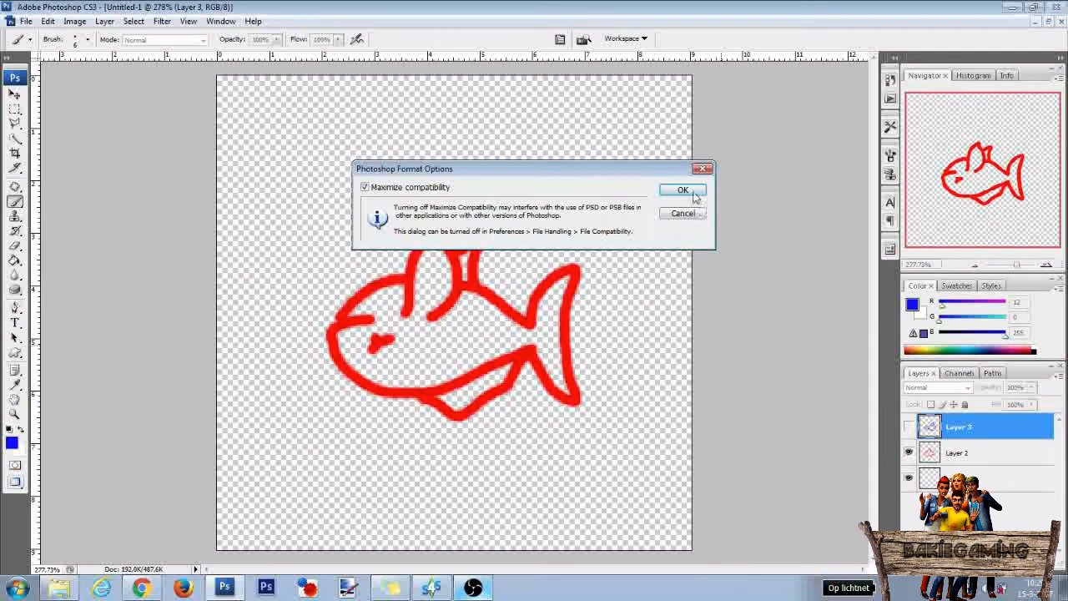
pyautogui.click(682, 190)
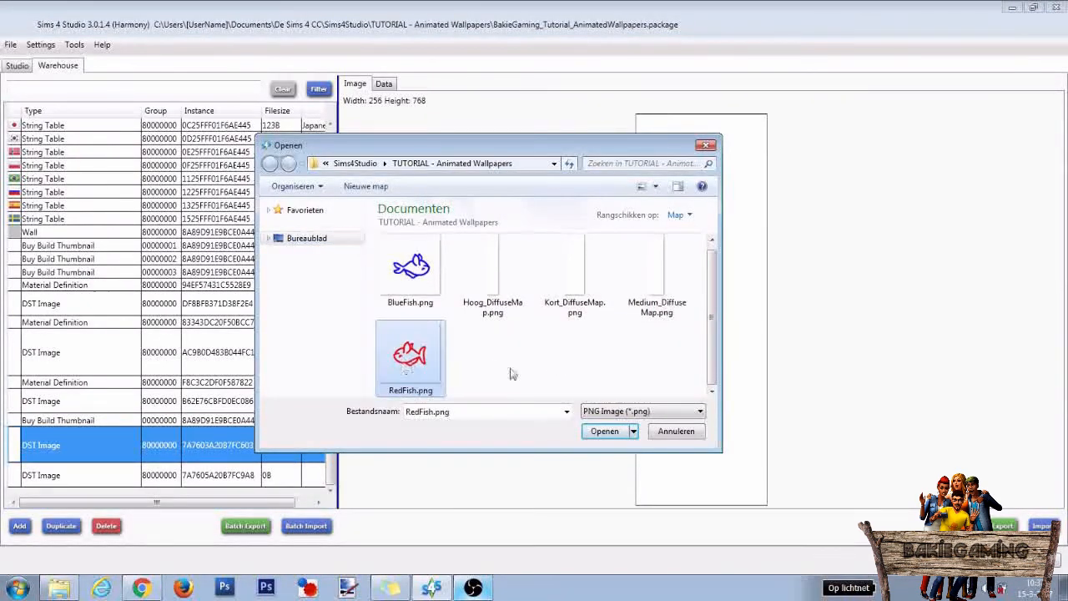
# Import RedFish.png into the first new DST image and select the second one
pyautogui.click(604, 430)
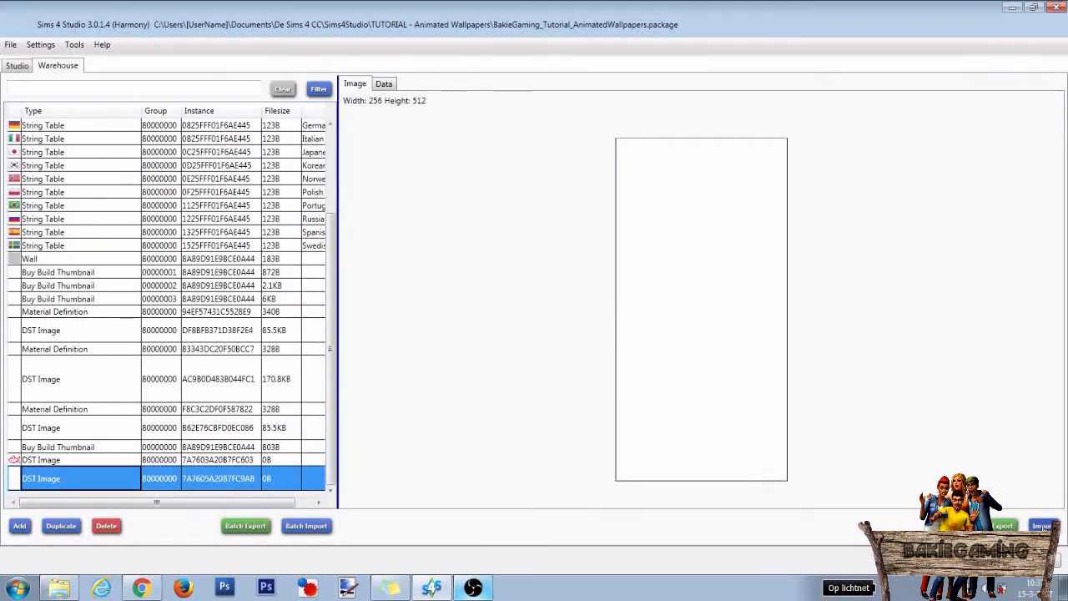
pyautogui.click(1041, 525)
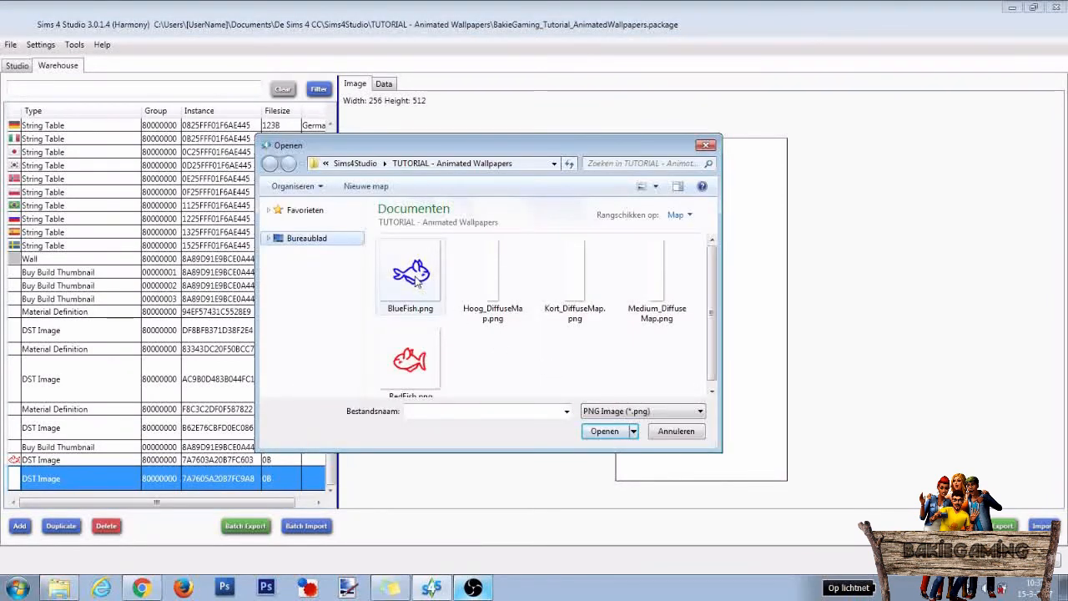
# Import BlueFish.png into the second DST image and save the package
pyautogui.click(410, 270)
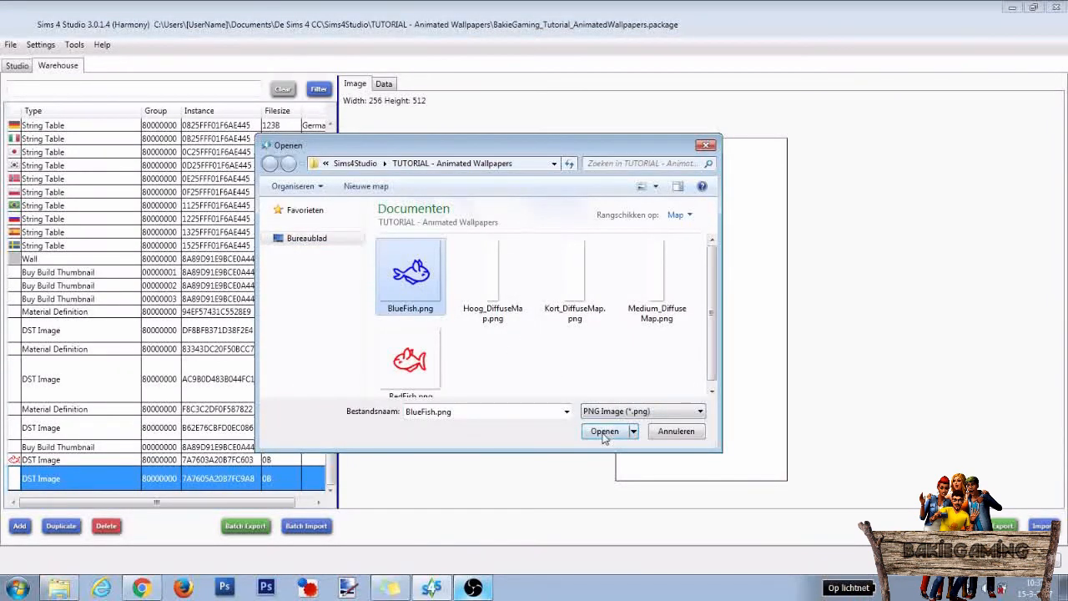
pyautogui.click(602, 430)
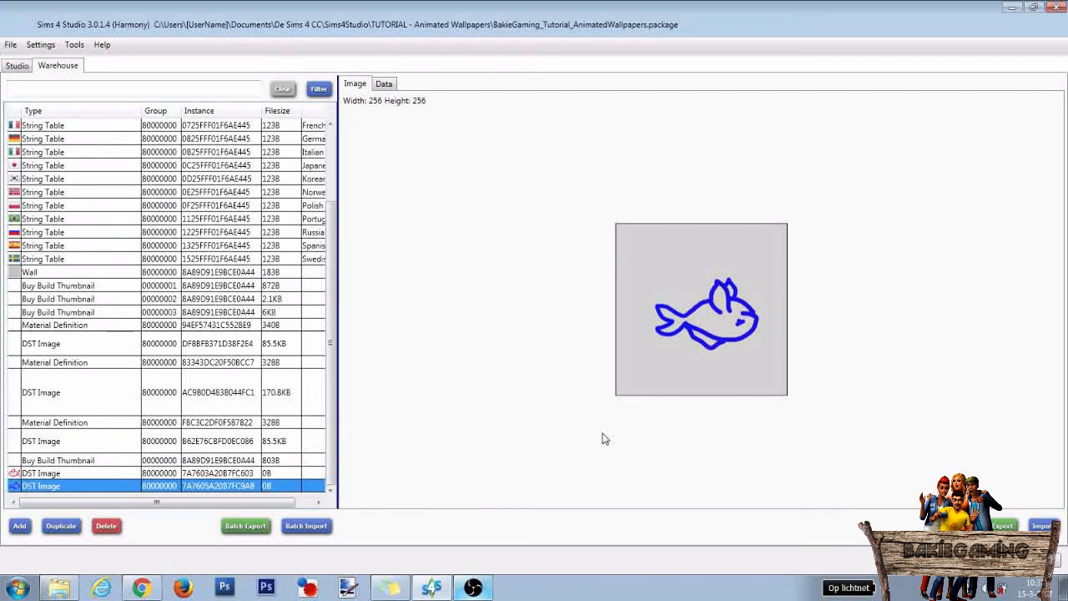
pyautogui.moveTo(654, 353)
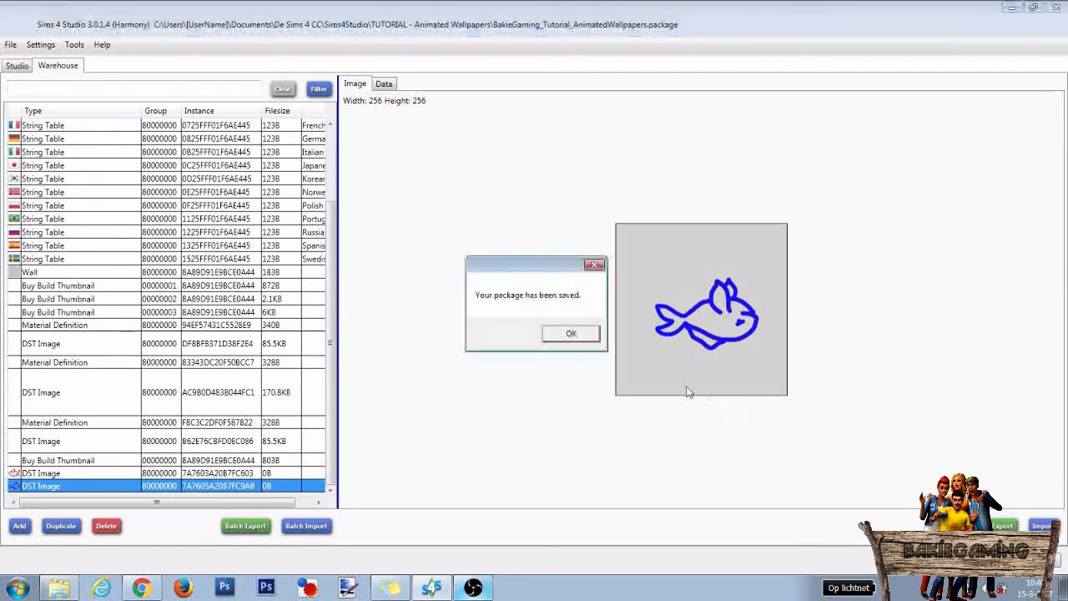
pyautogui.click(571, 334)
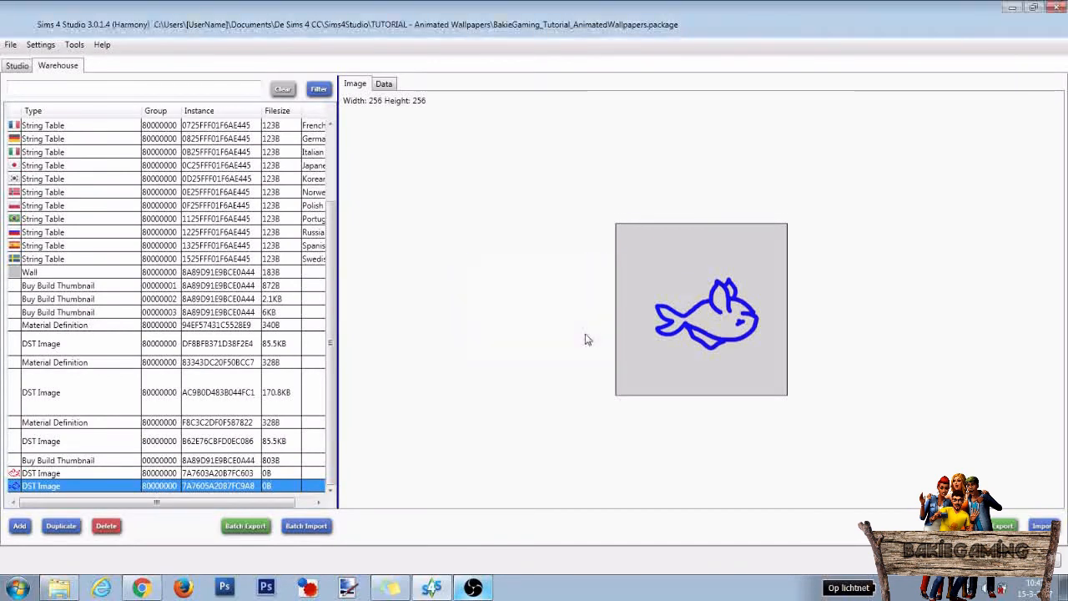